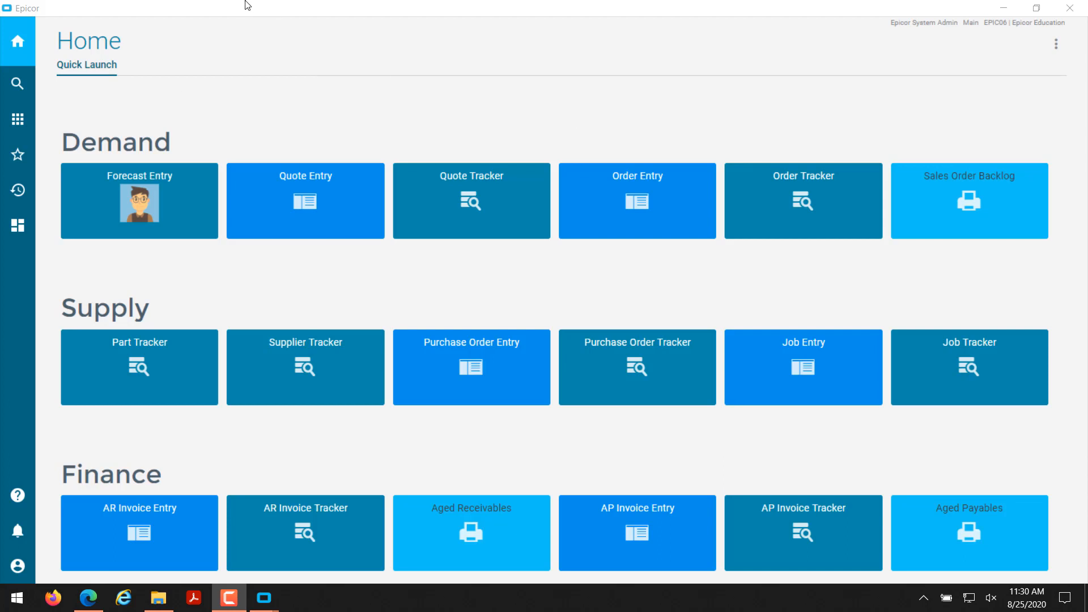
mouse_move(99, 104)
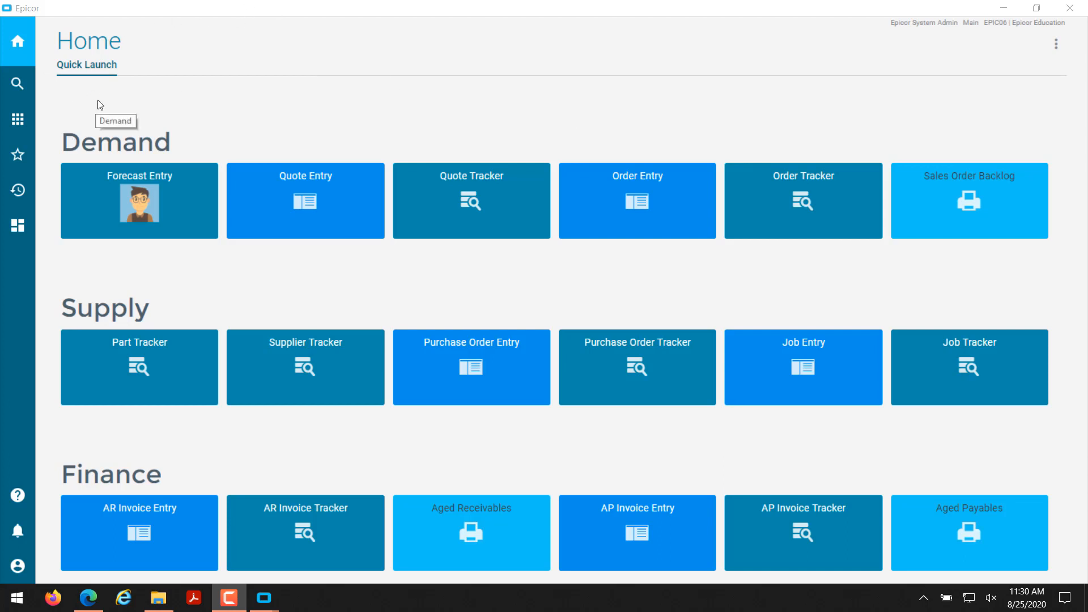
Step: Open the main module menu and go into System Management
left_click(18, 119)
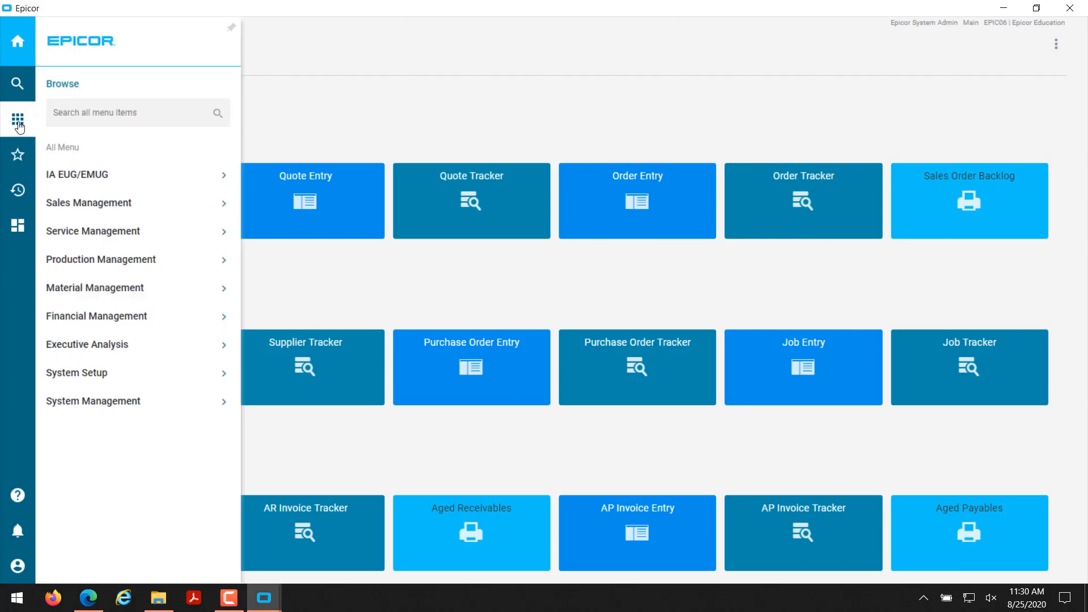
mouse_move(21, 127)
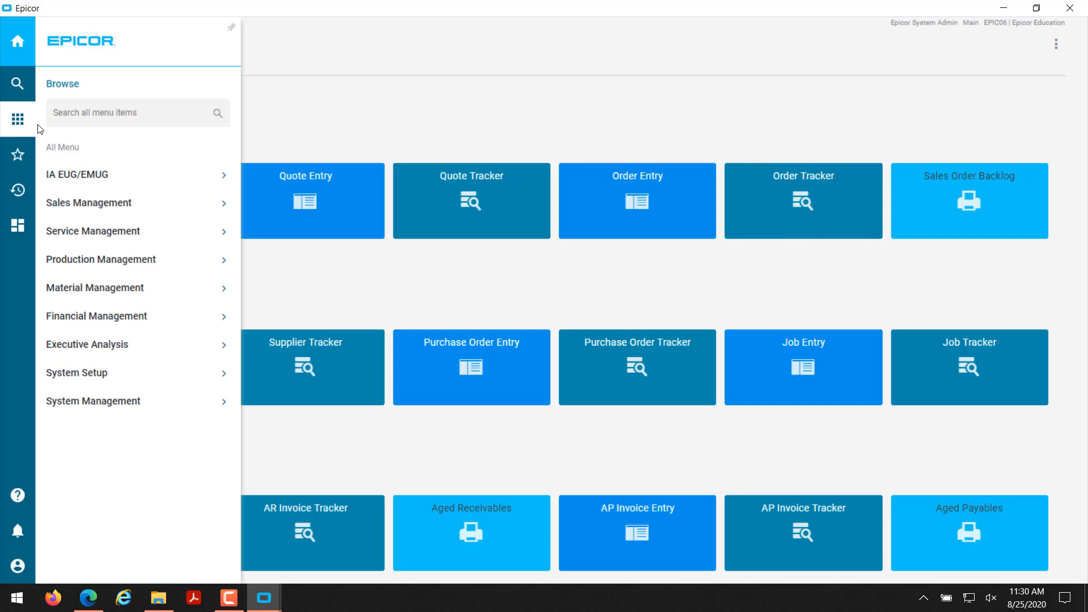
mouse_move(28, 129)
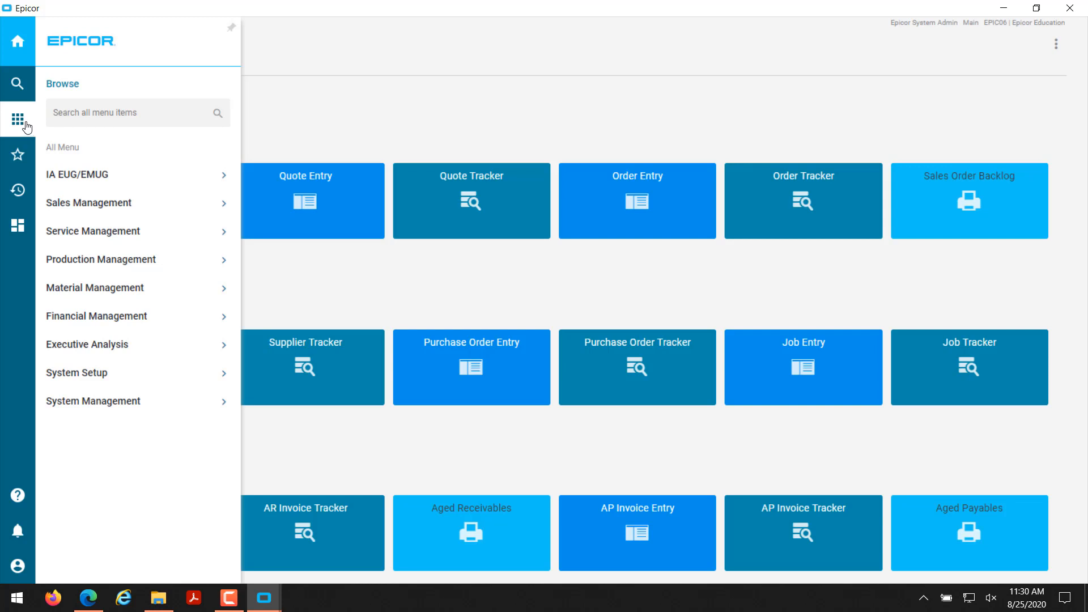
mouse_move(99, 401)
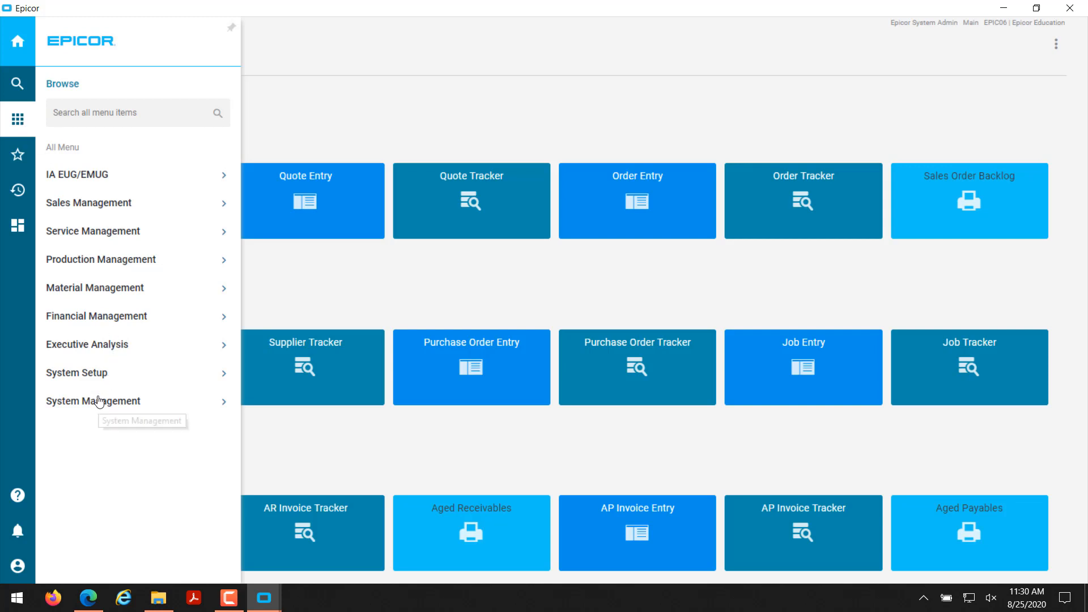
left_click(92, 401)
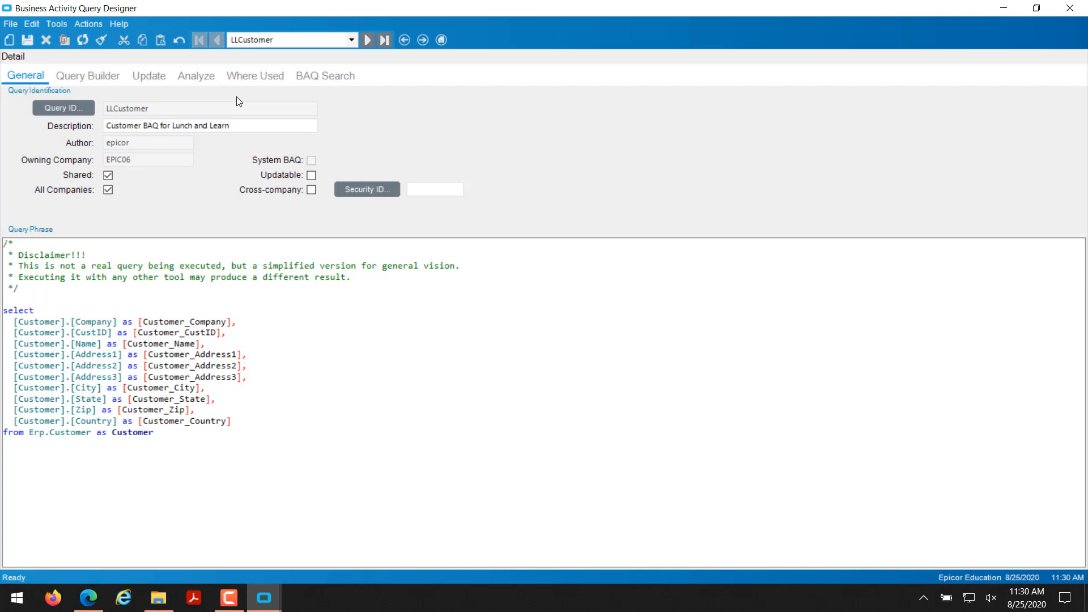
mouse_move(139, 102)
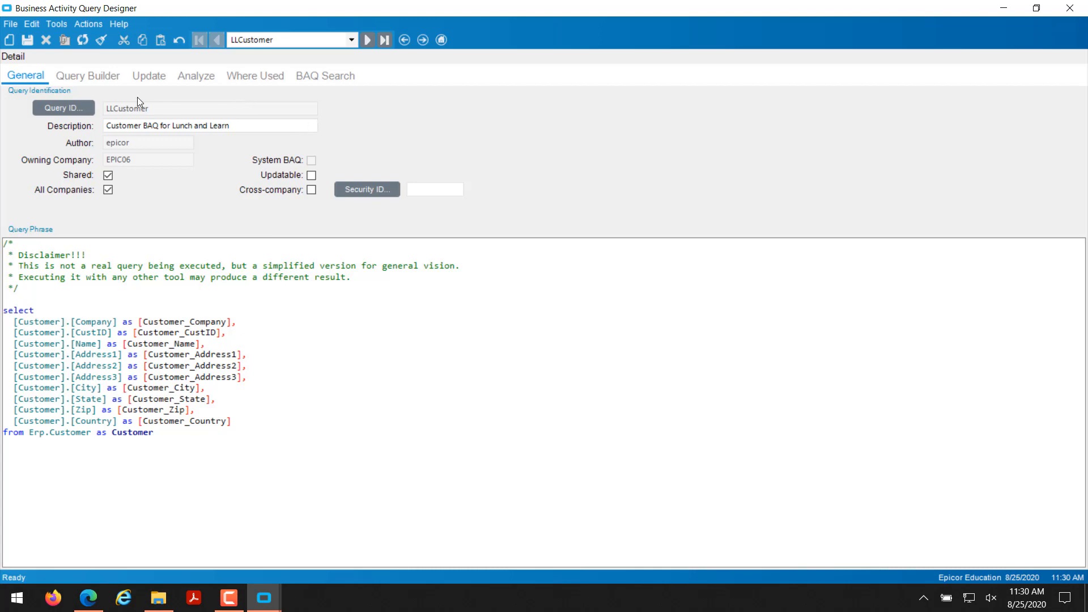
Step: Inspect LLCustomer's Erp.Customer table diagram and display columns, then move to Analyze
left_click(87, 75)
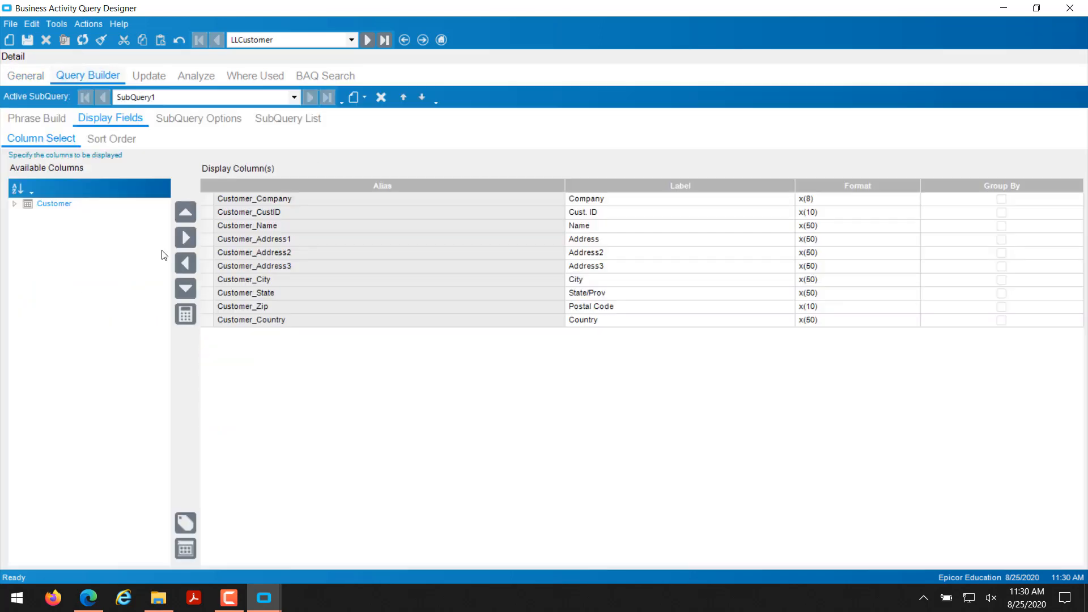
left_click(36, 117)
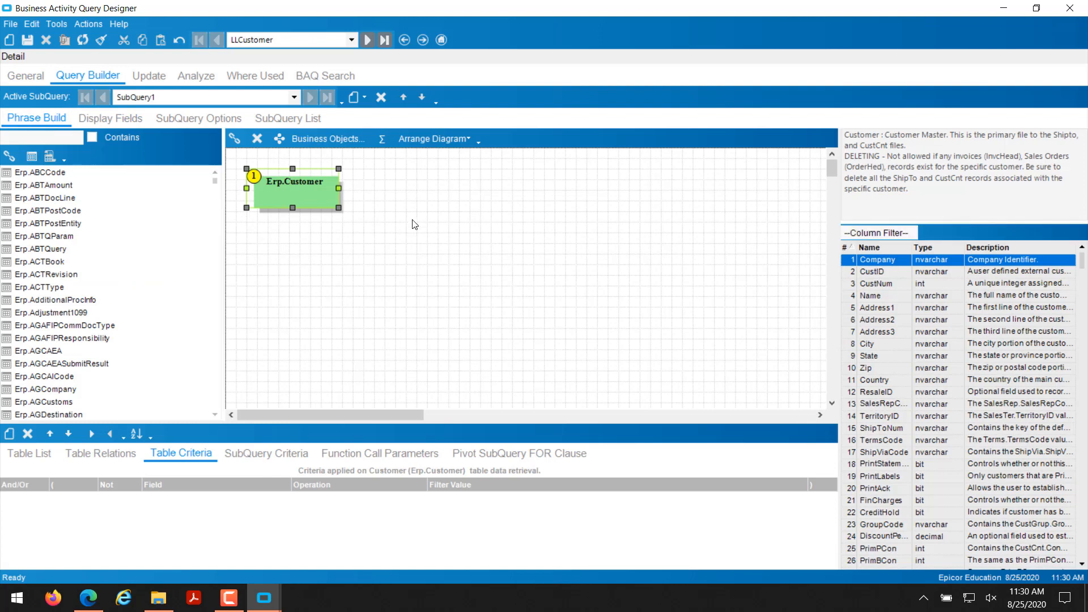
mouse_move(166, 157)
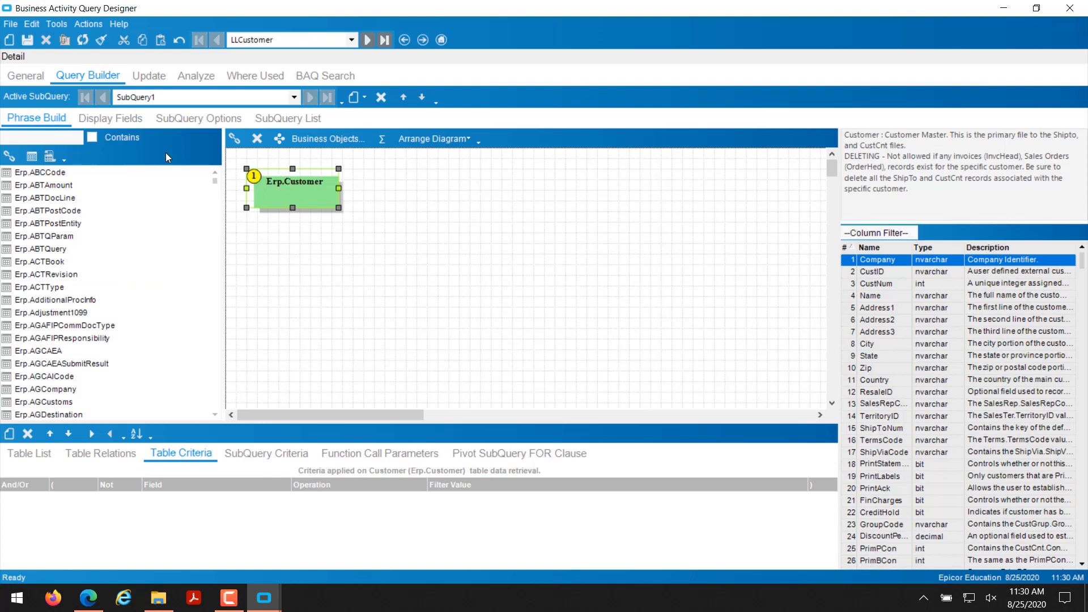
left_click(109, 118)
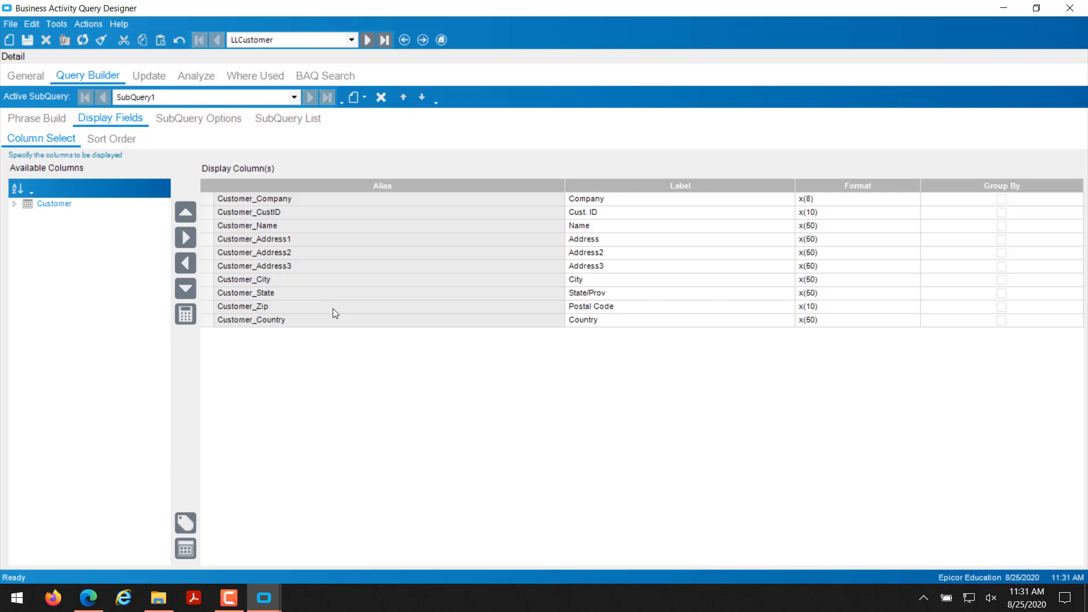
mouse_move(235, 6)
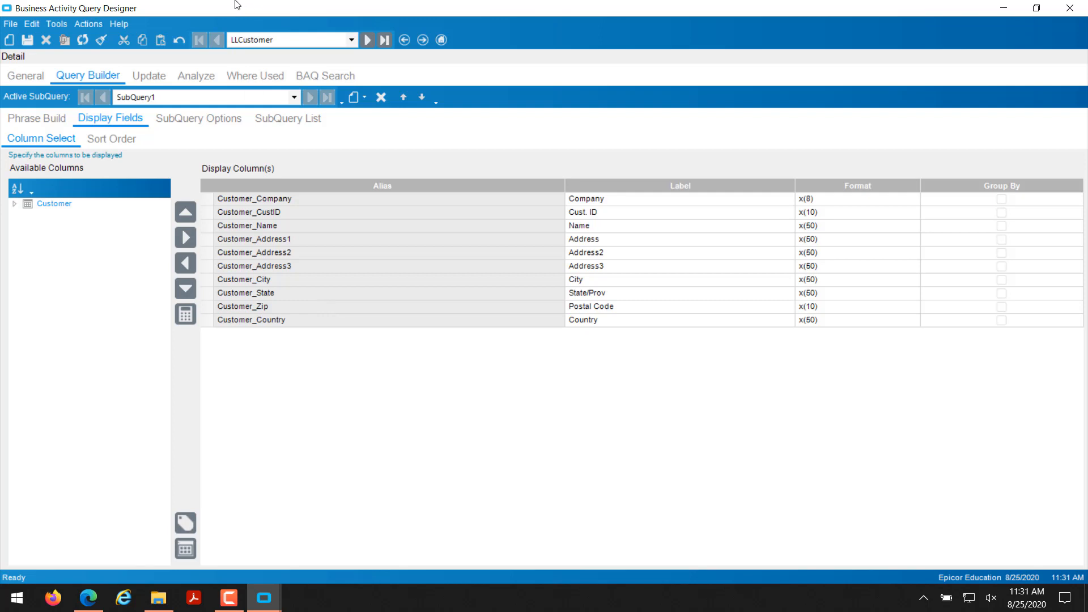
mouse_move(196, 75)
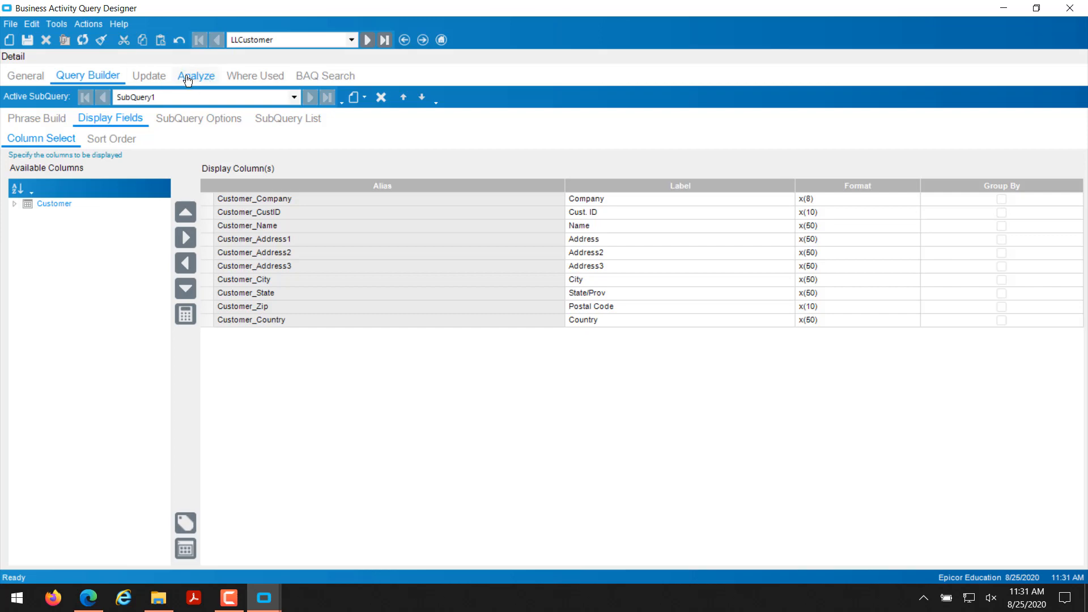
left_click(197, 75)
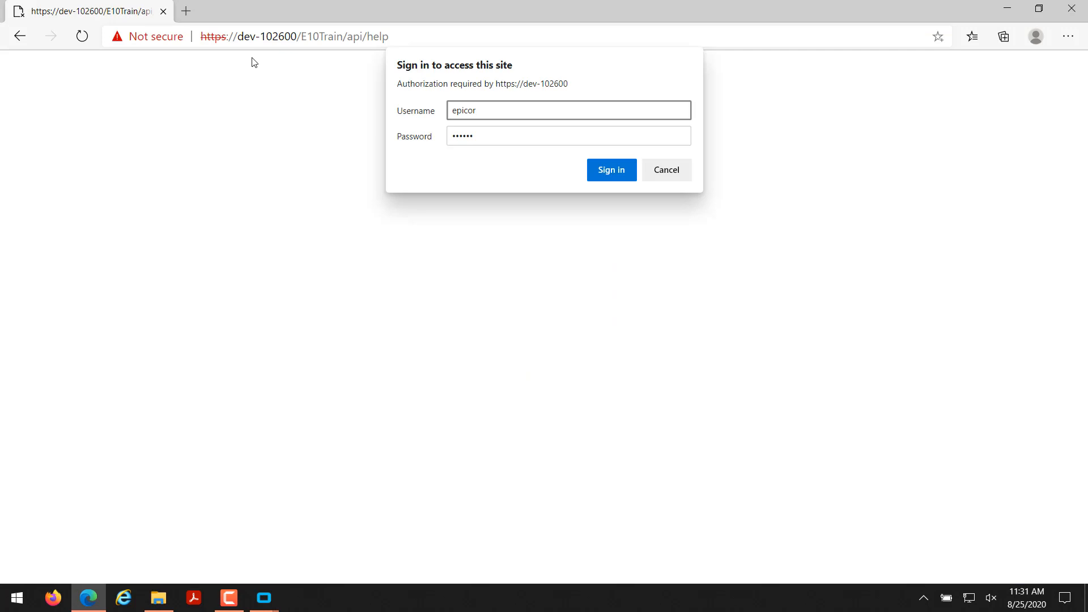
Step: Fill in the username and password in the REST API help sign-in prompt
left_click(568, 110)
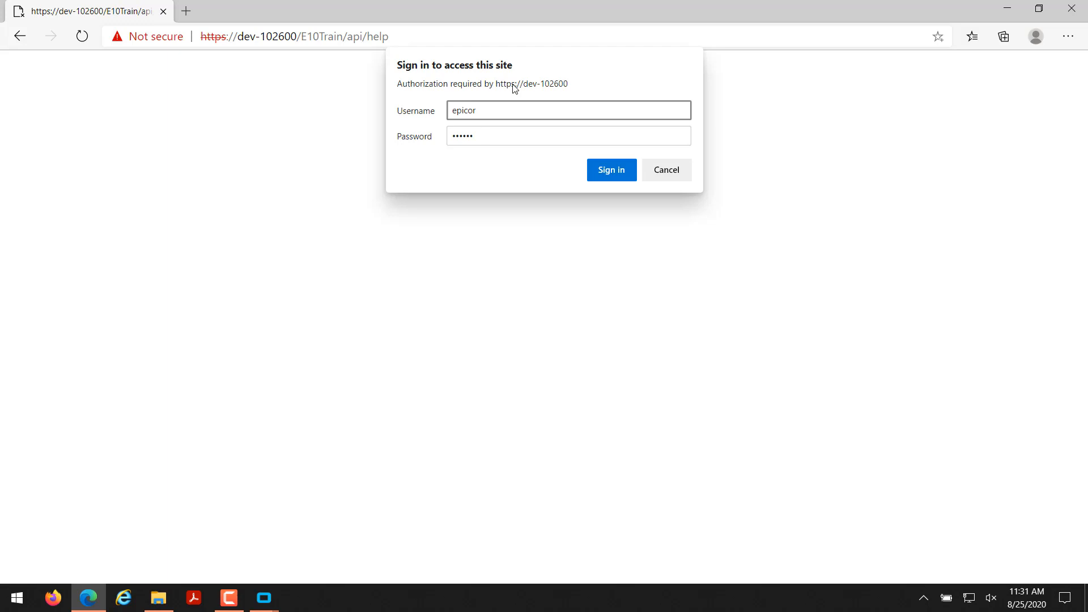
mouse_move(486, 81)
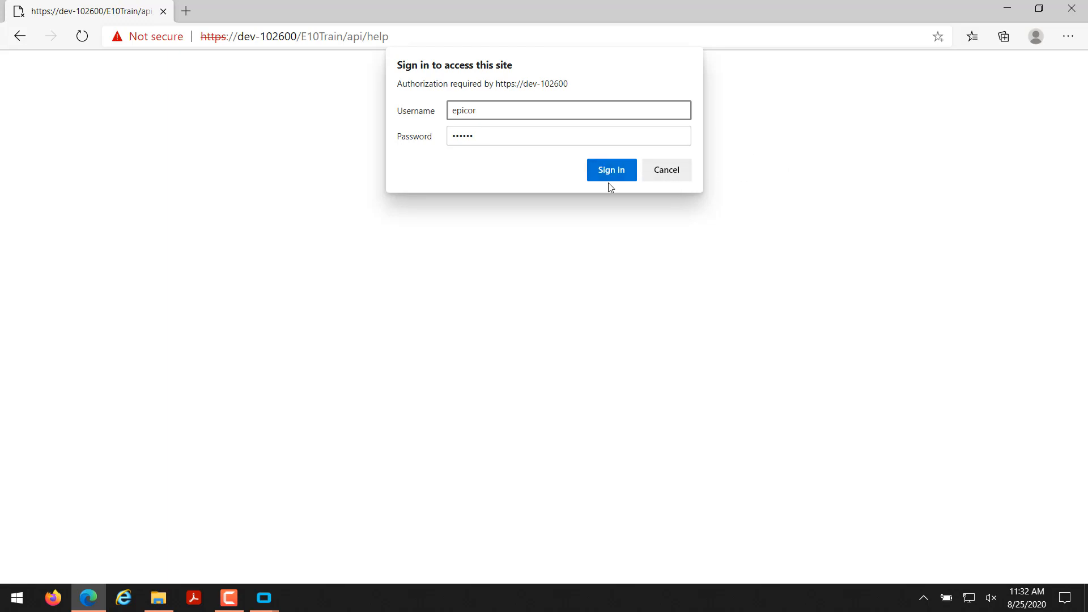
Step: Sign in to the REST API help page and scroll to the service sections
left_click(611, 170)
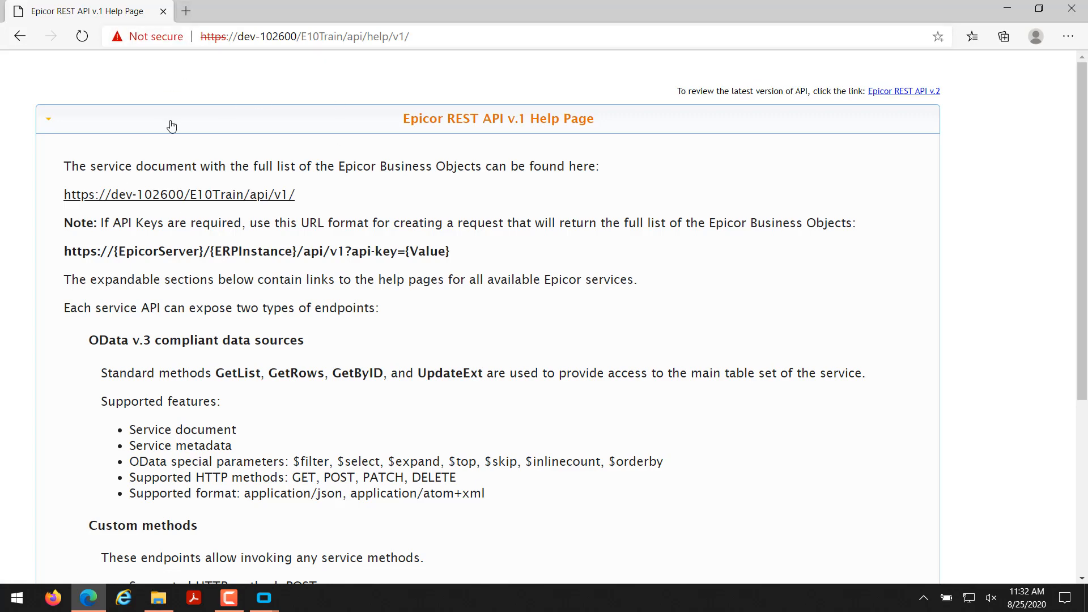
mouse_move(238, 332)
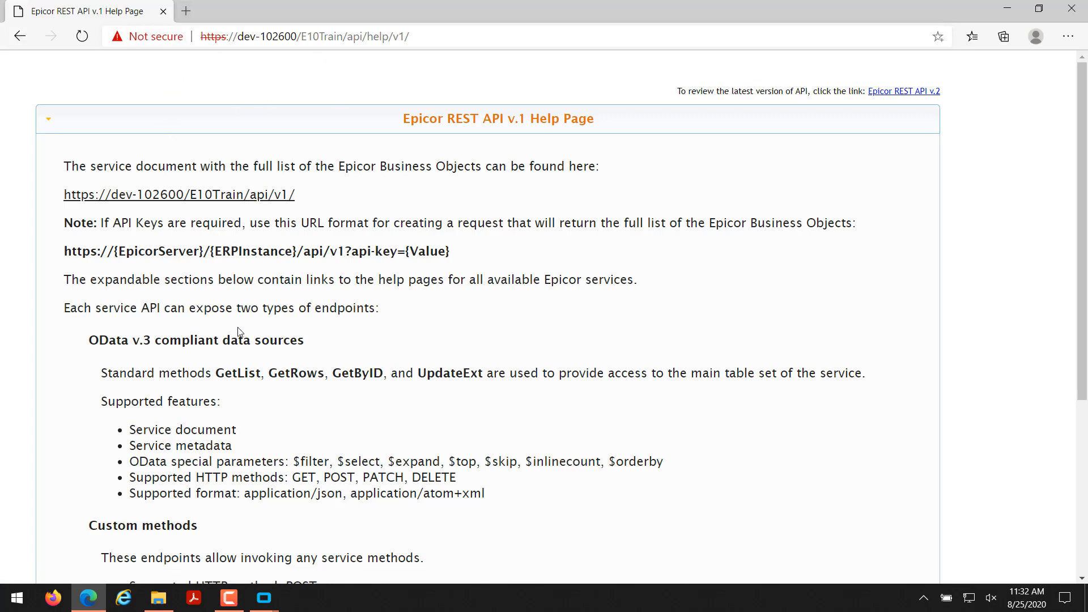
scroll("down", 3)
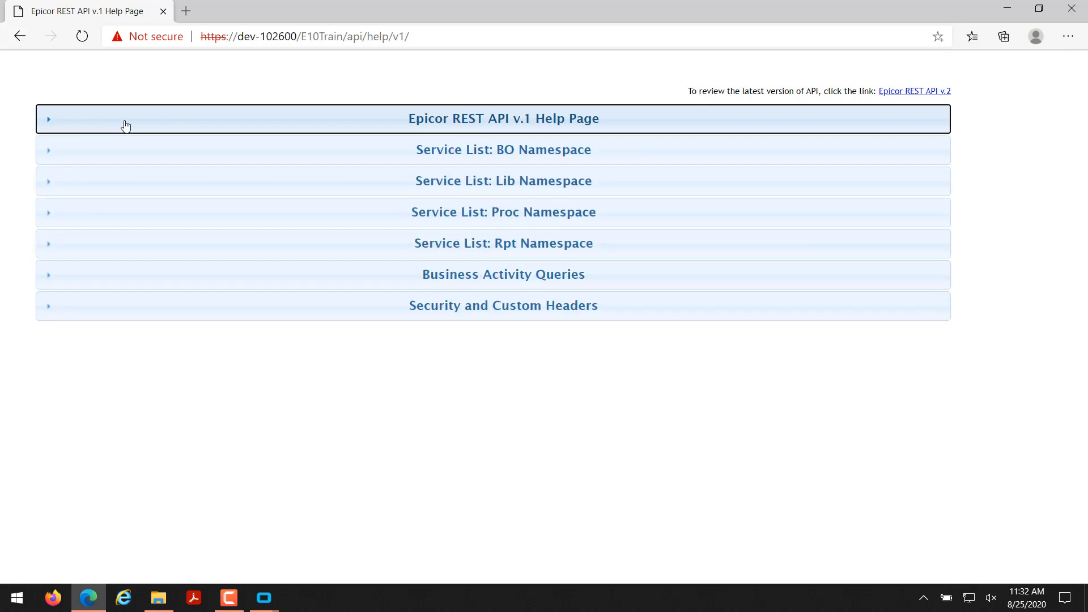
mouse_move(346, 175)
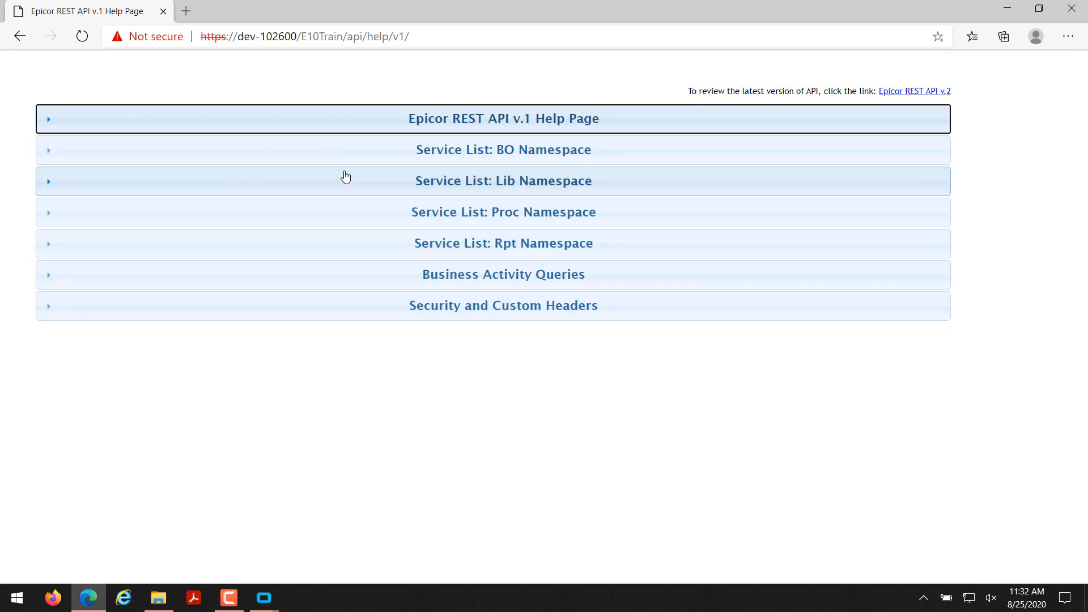
mouse_move(513, 180)
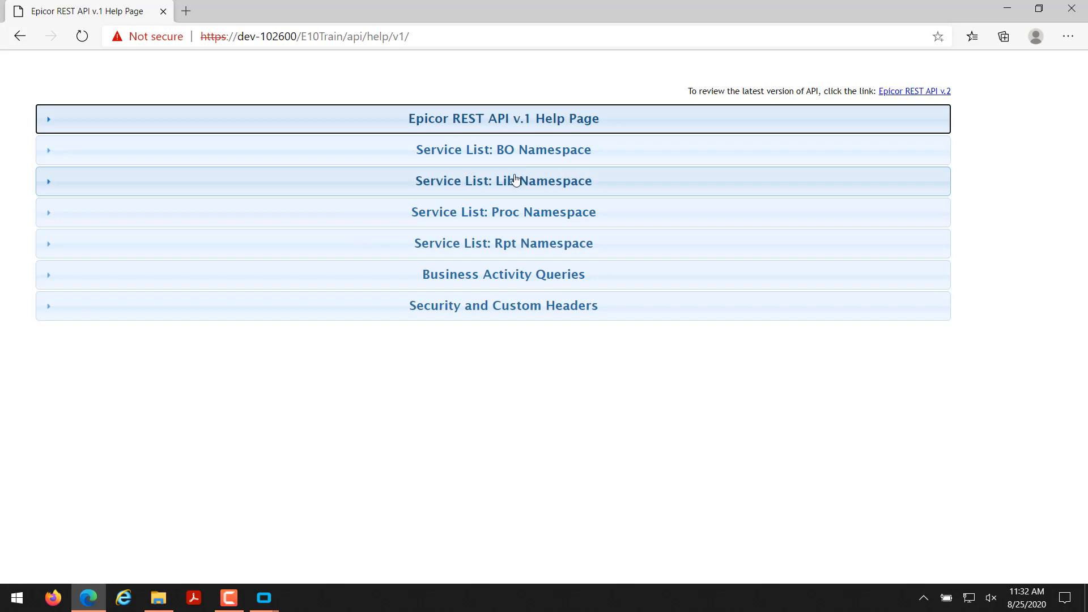
mouse_move(526, 150)
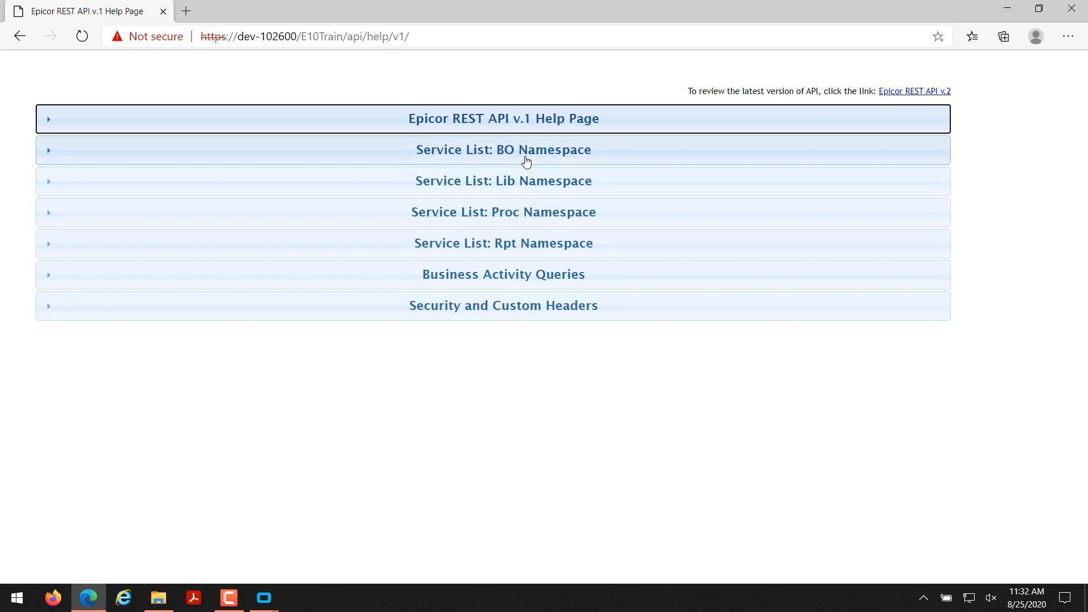
mouse_move(496, 221)
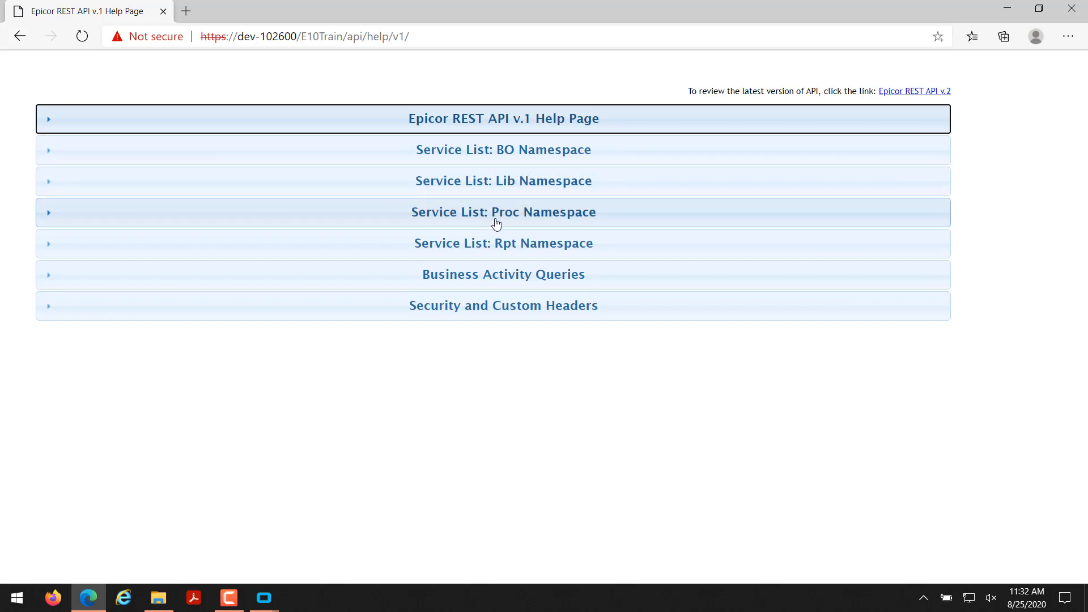
mouse_move(481, 243)
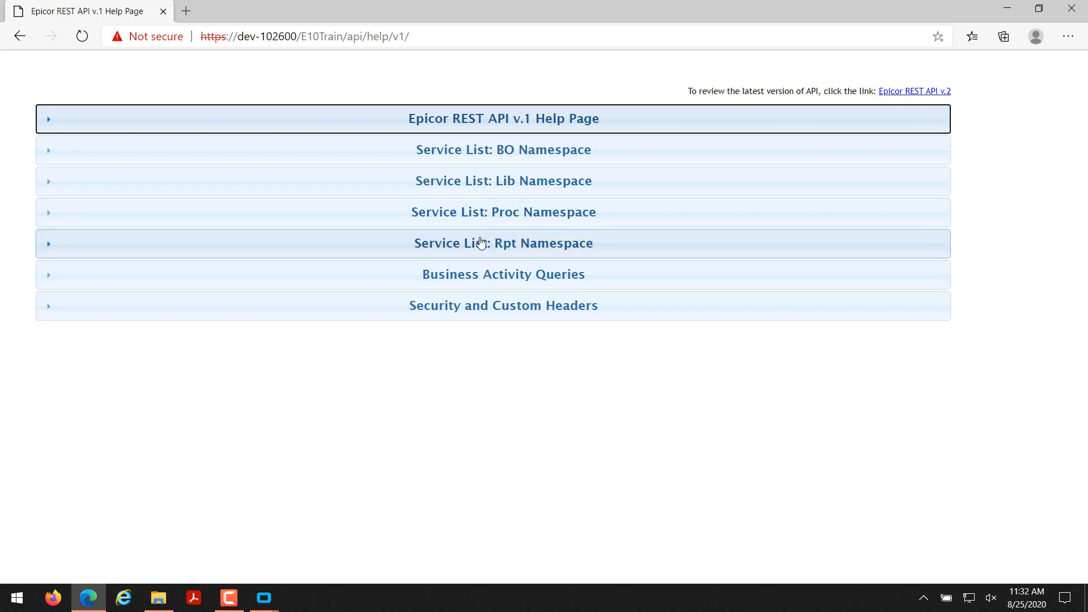
mouse_move(494, 257)
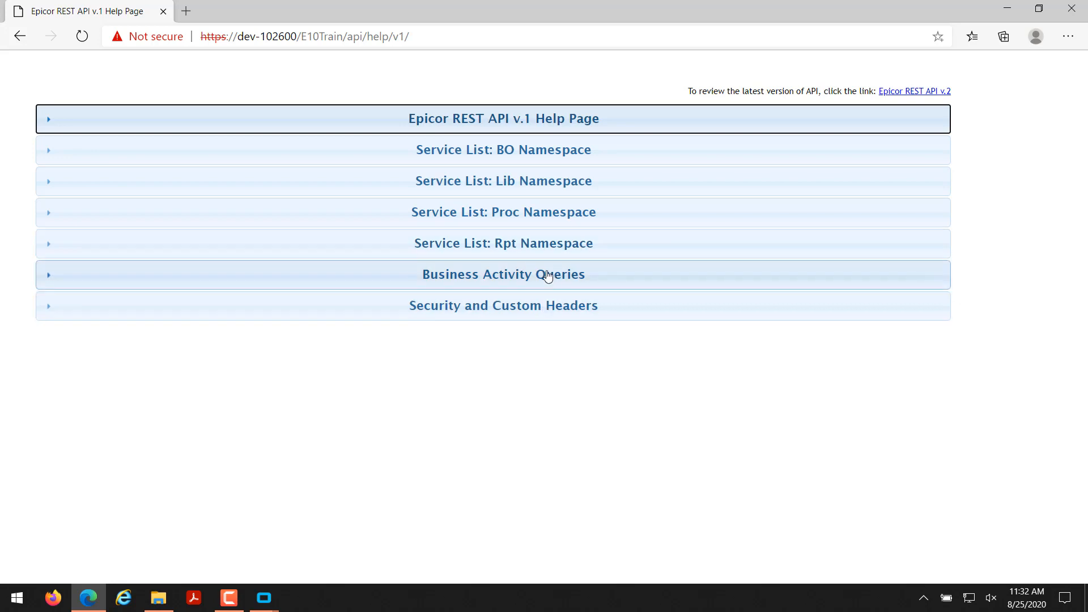
mouse_move(49, 276)
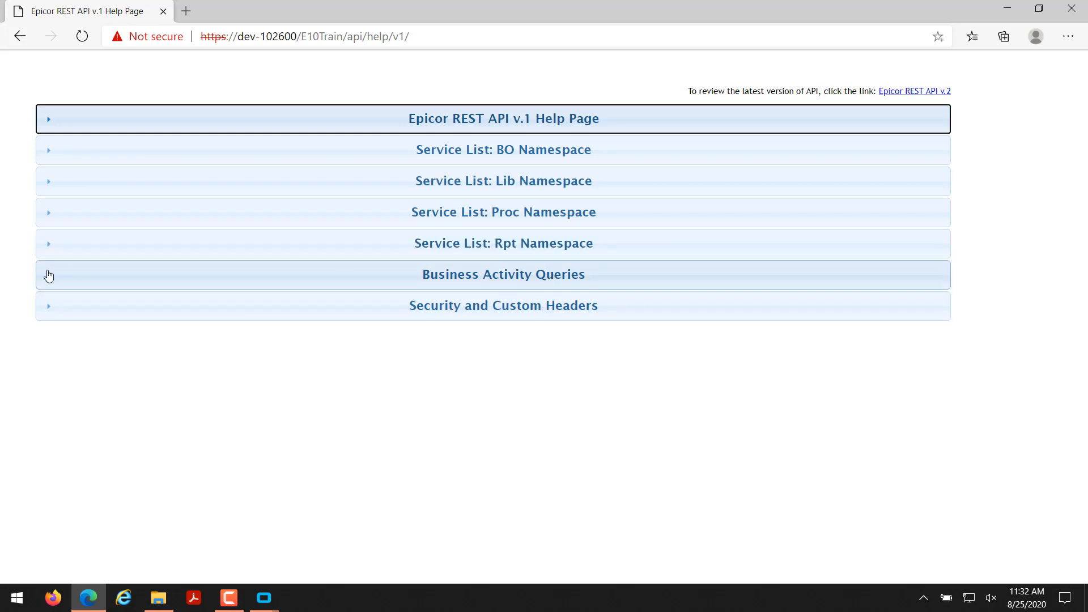
mouse_move(44, 273)
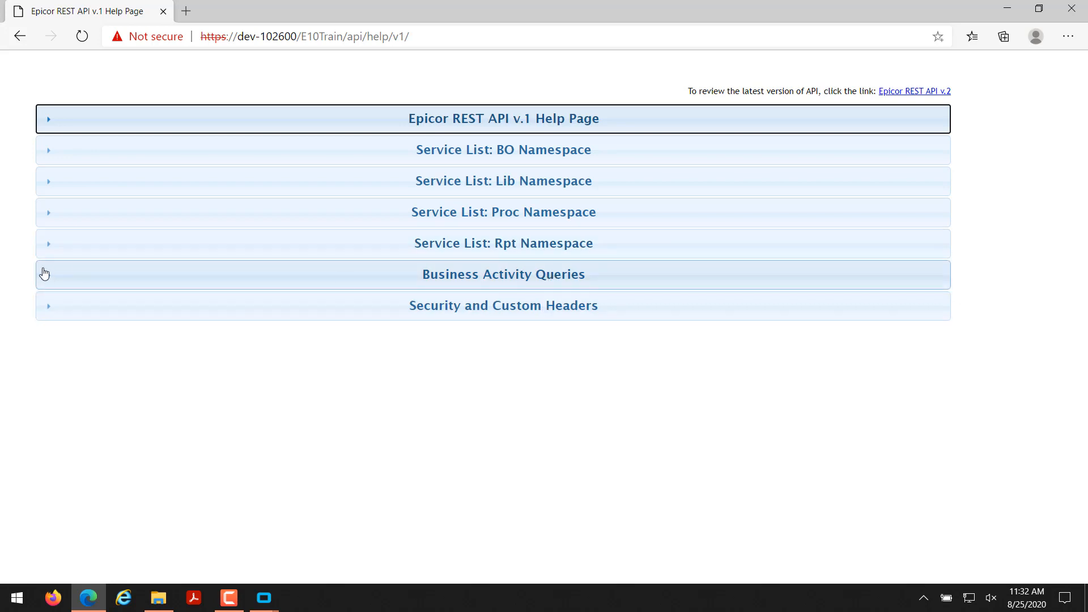
left_click(503, 274)
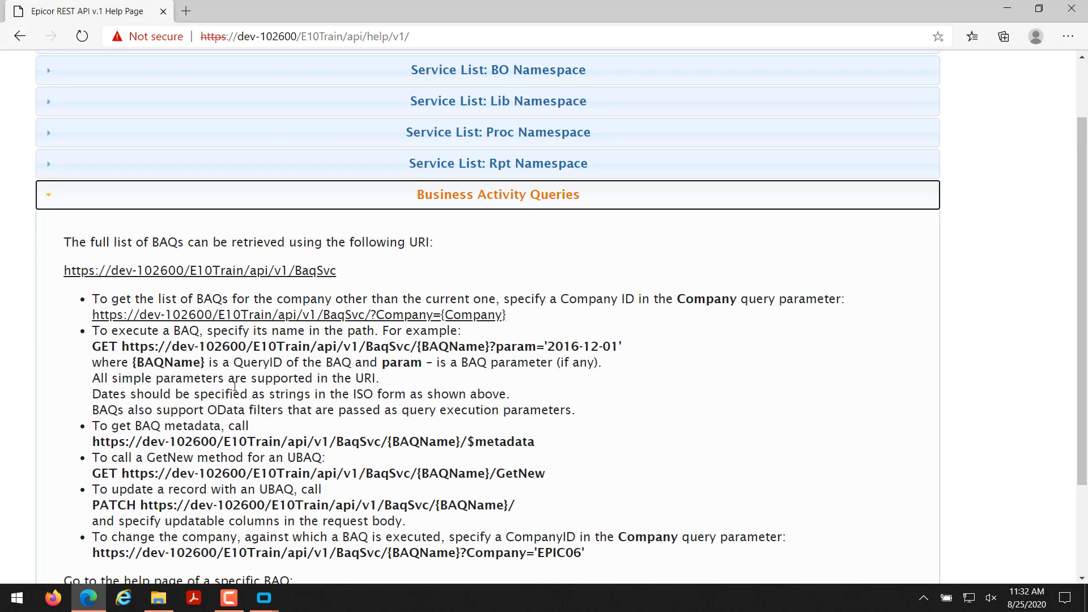
scroll("down", 3)
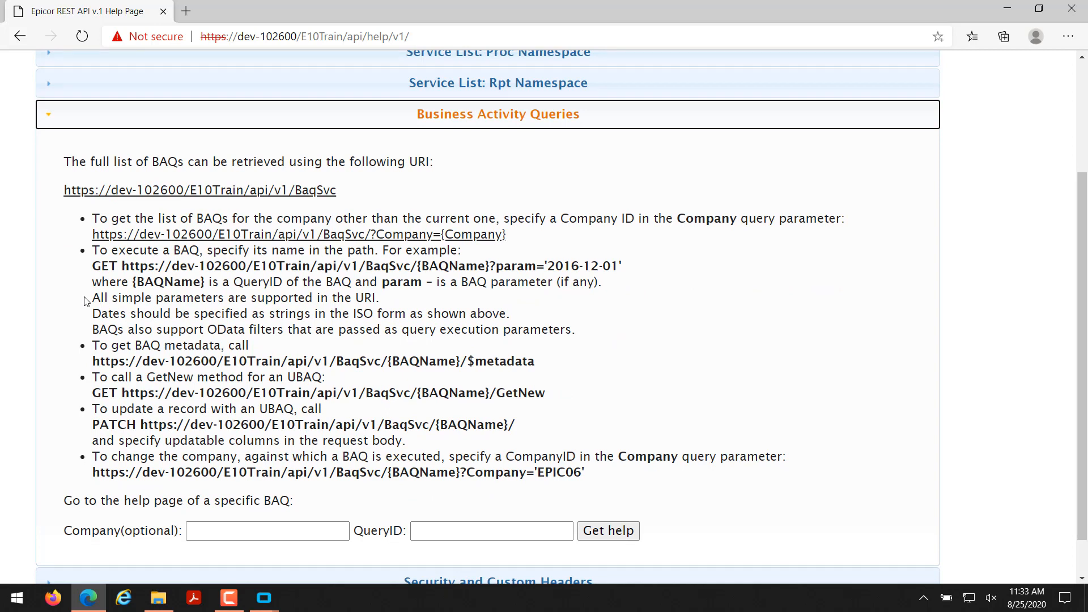
mouse_move(440, 338)
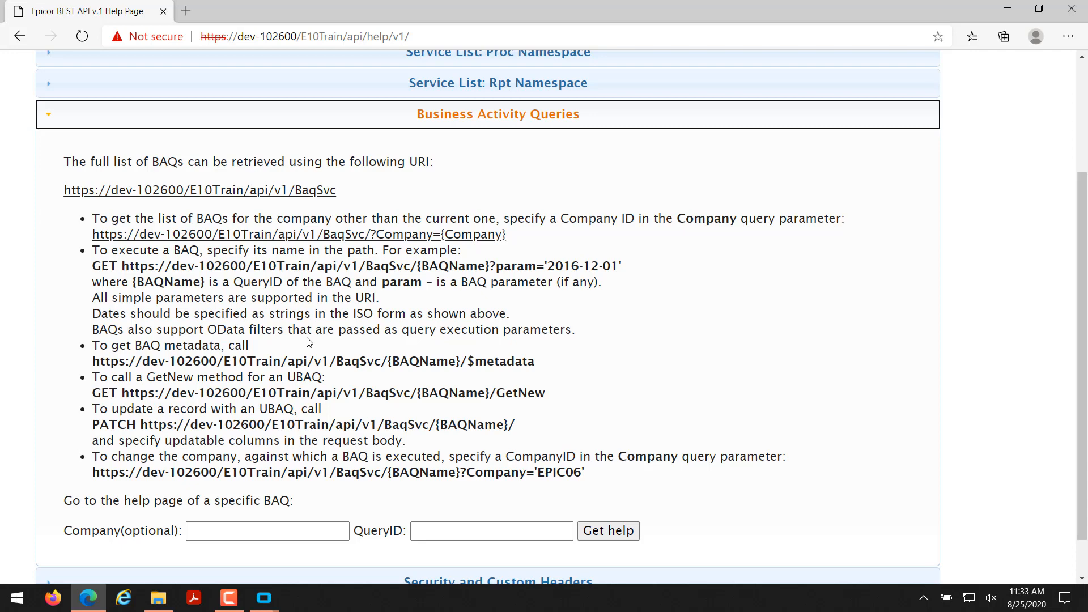
mouse_move(393, 308)
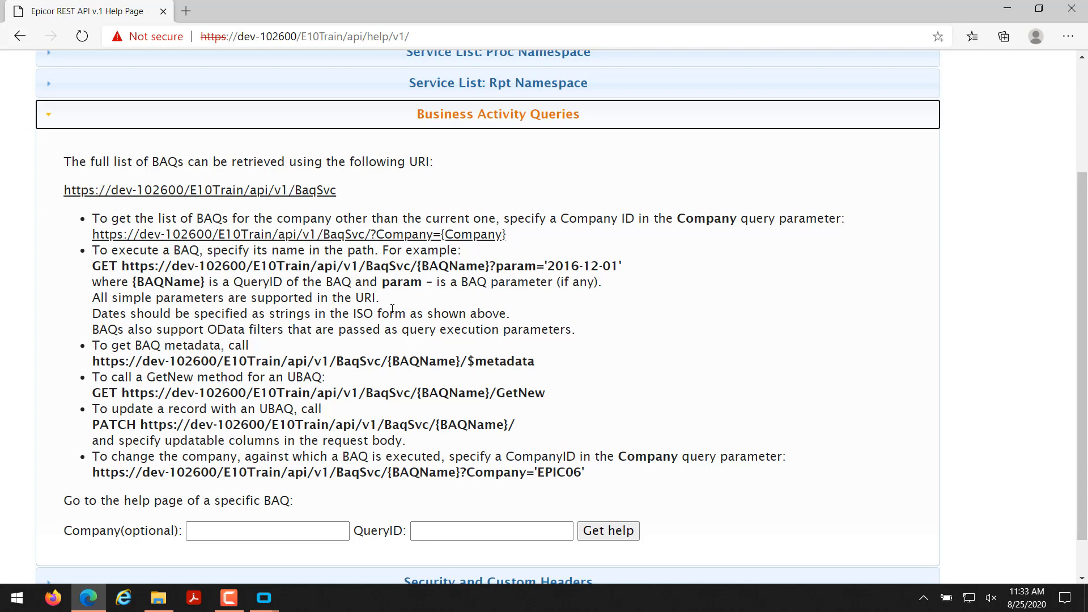
mouse_move(226, 497)
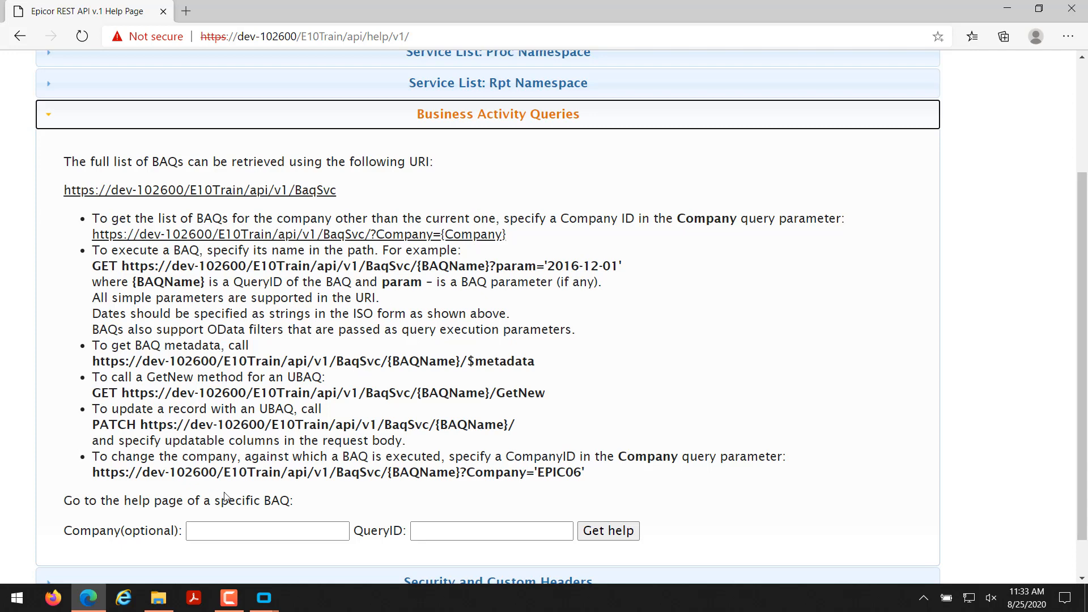
scroll("down", 3)
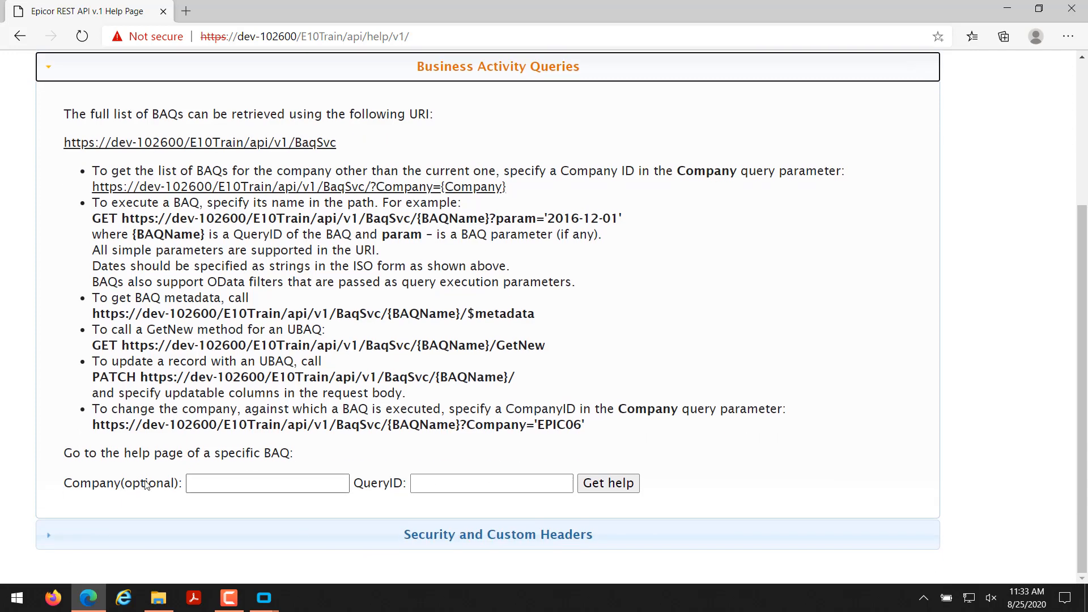
left_click(267, 483)
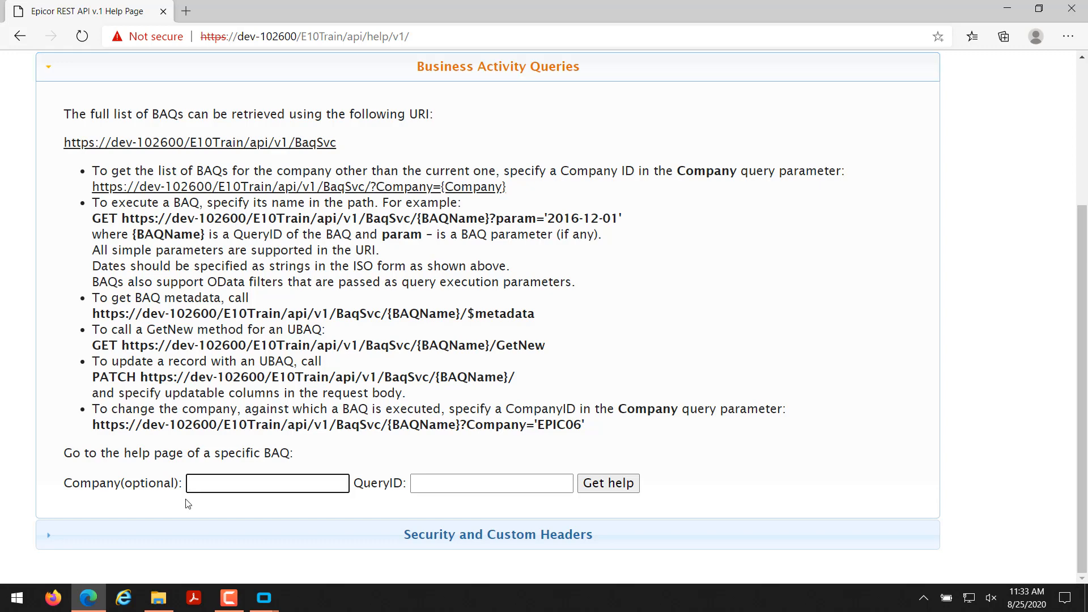
mouse_move(263, 597)
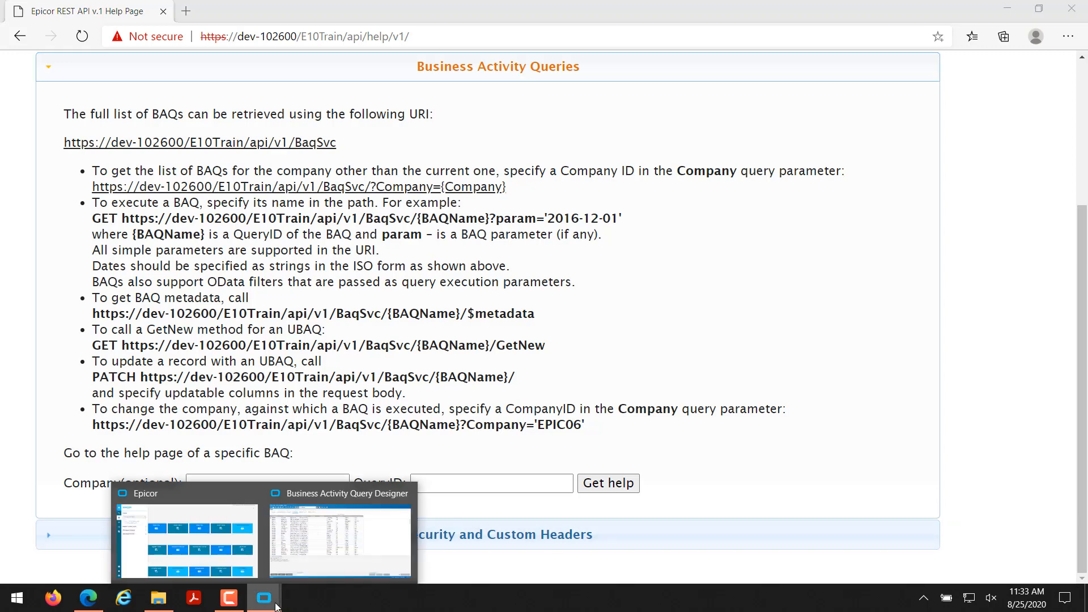
left_click(340, 541)
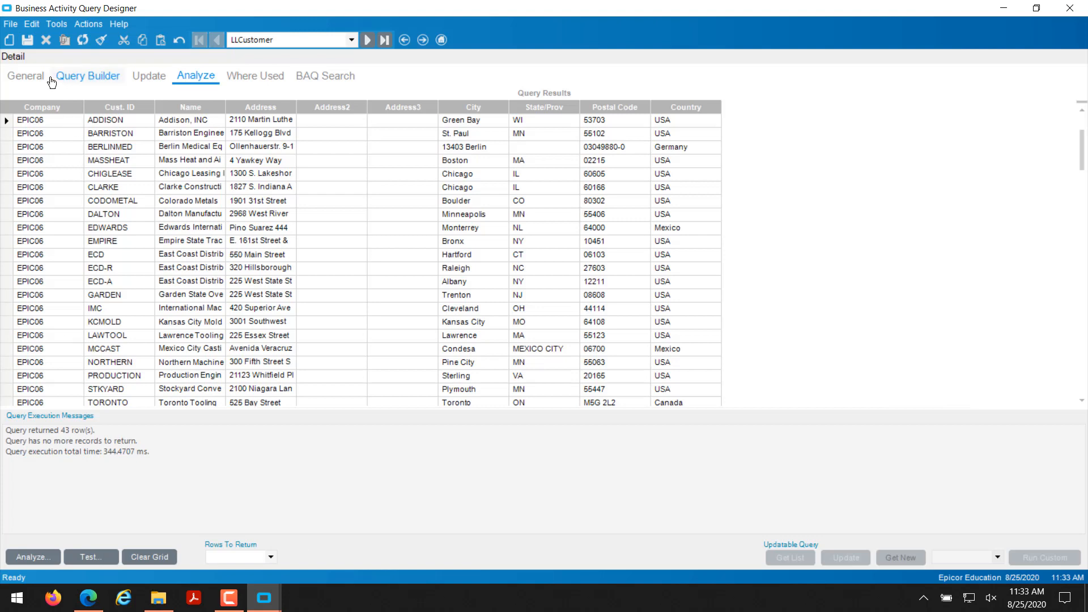
left_click(24, 75)
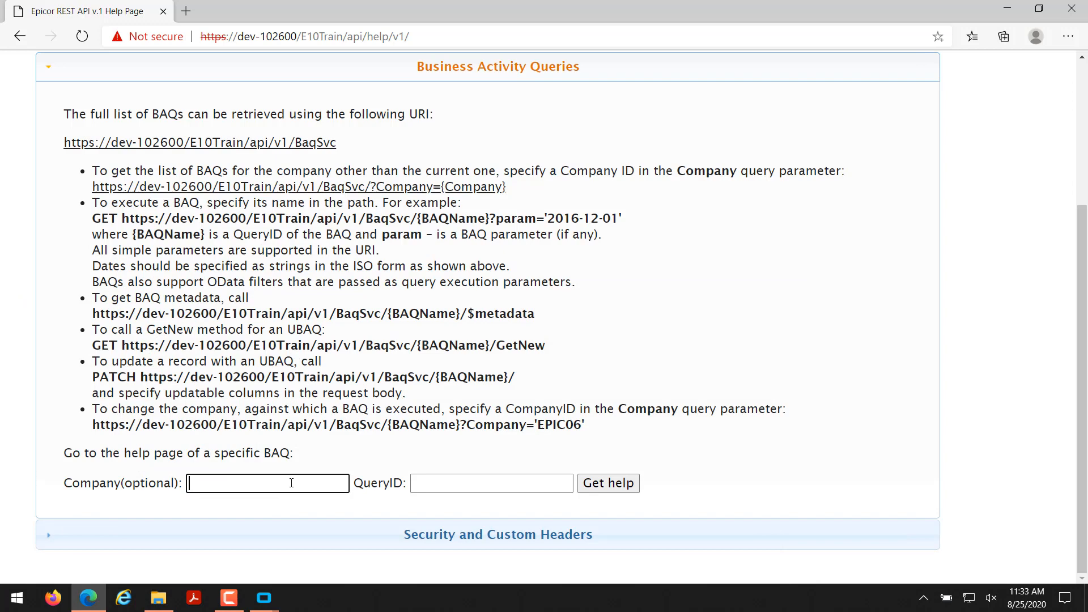
Step: Enter company EPIC06 and query ID LLCustomer in the BAQ help form
type("EPIC06")
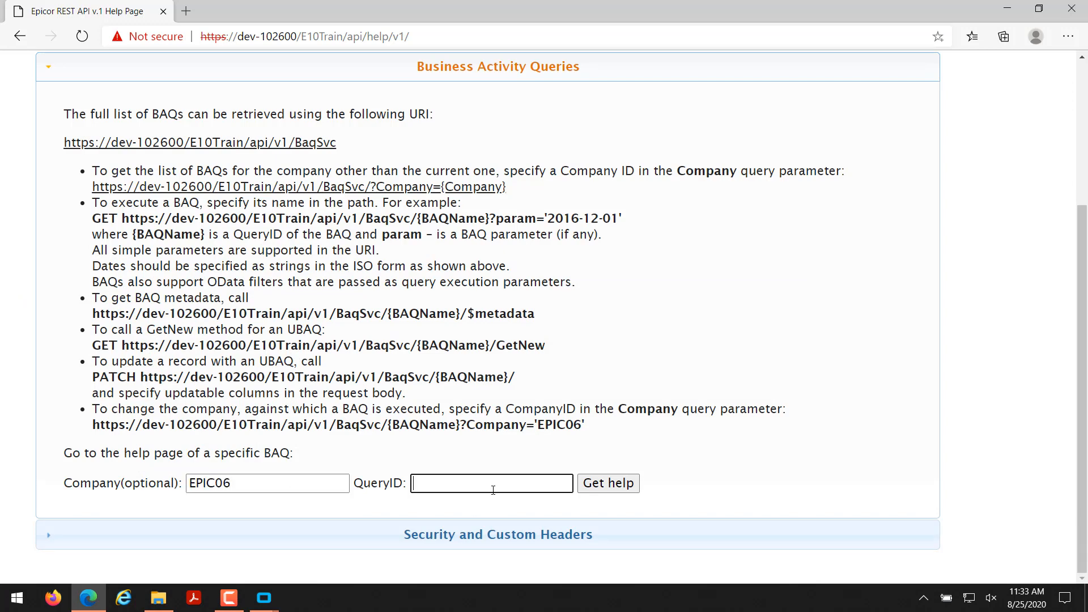
type("LLCustomer")
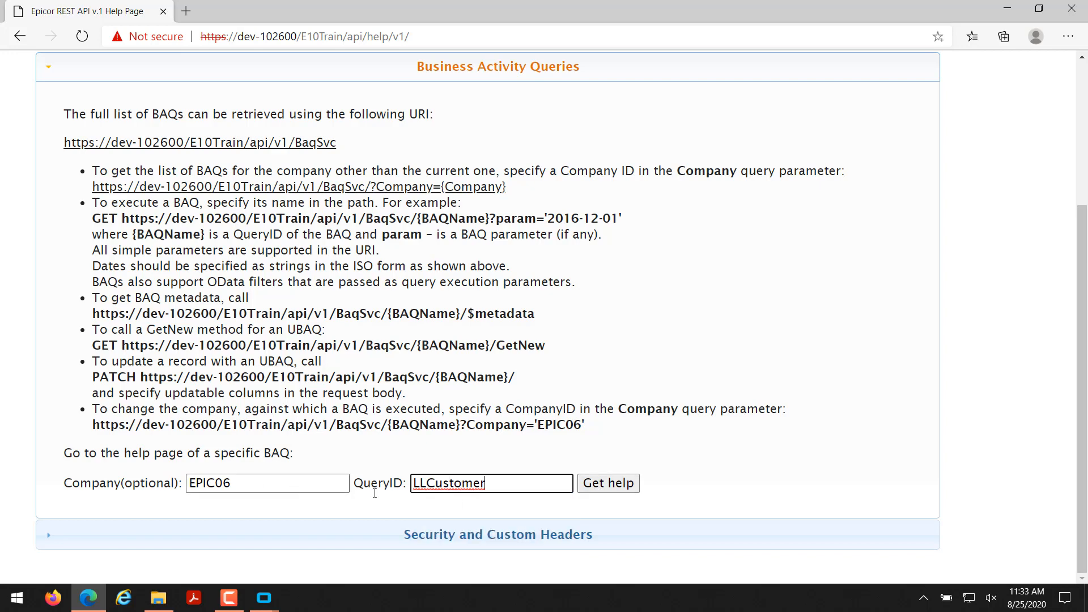
mouse_move(495, 507)
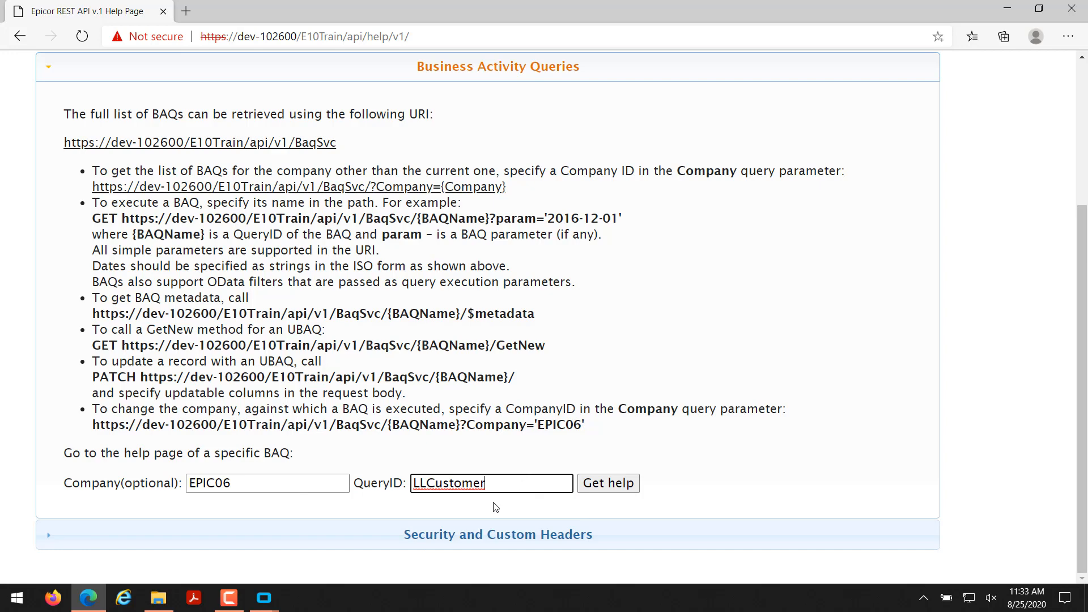
mouse_move(526, 463)
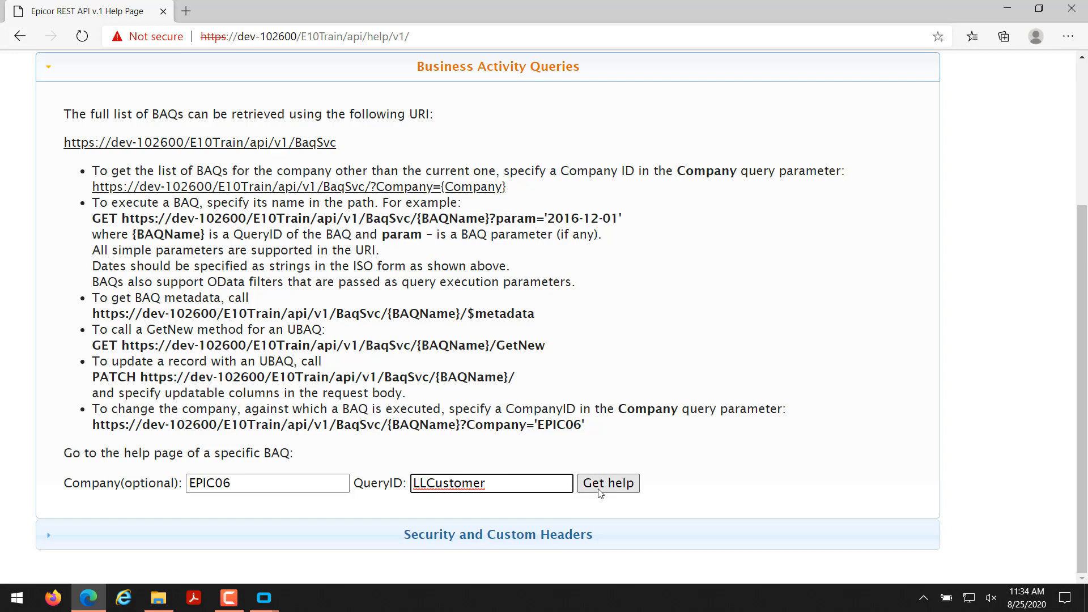
Step: Get help to open the Swagger page for the LLCustomer BAQ
left_click(608, 483)
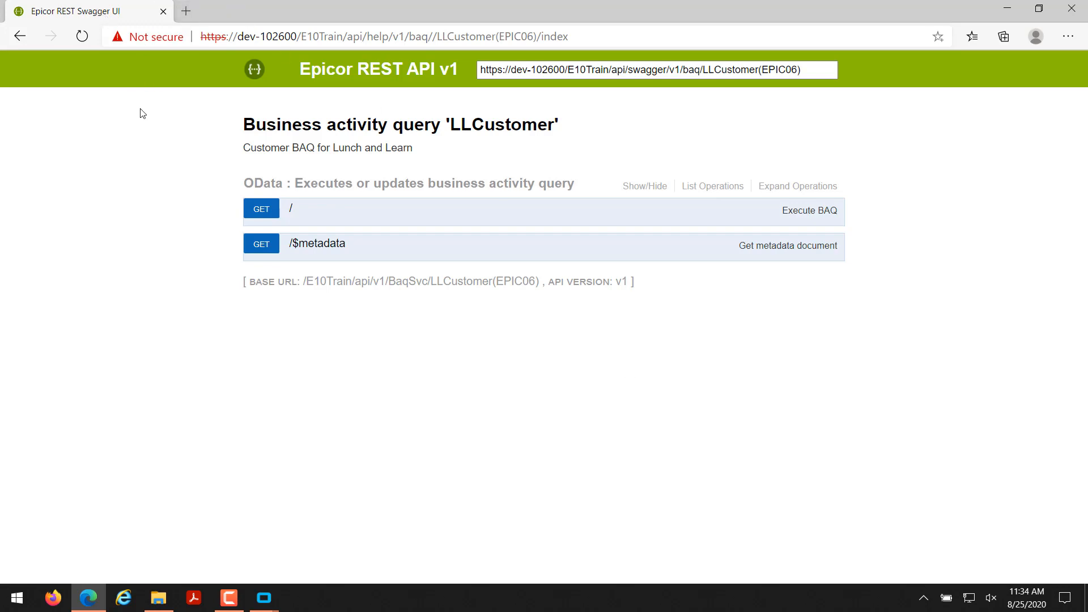
mouse_move(201, 195)
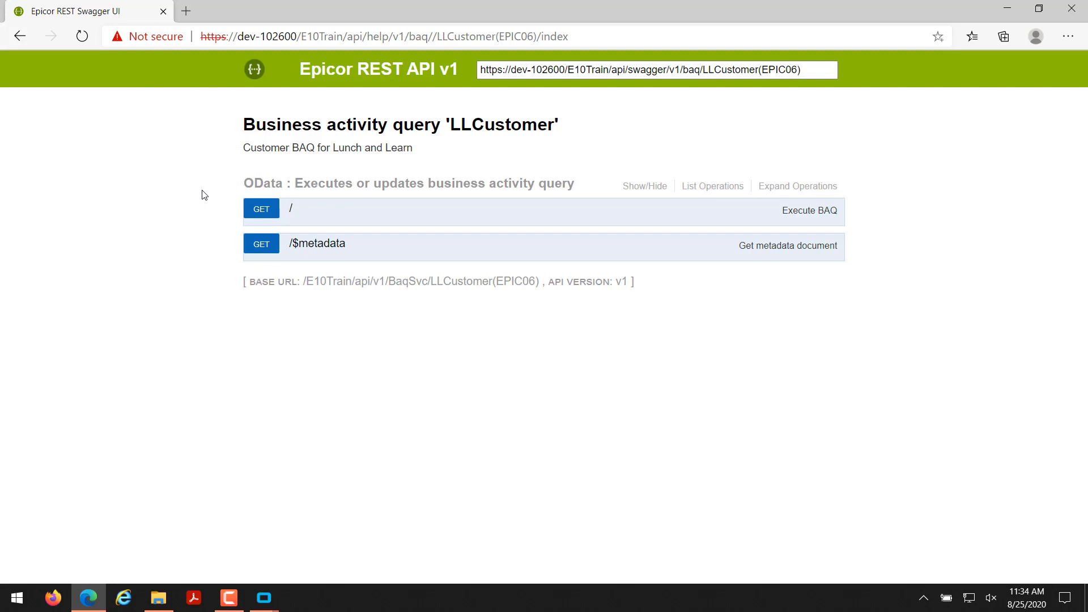
mouse_move(58, 259)
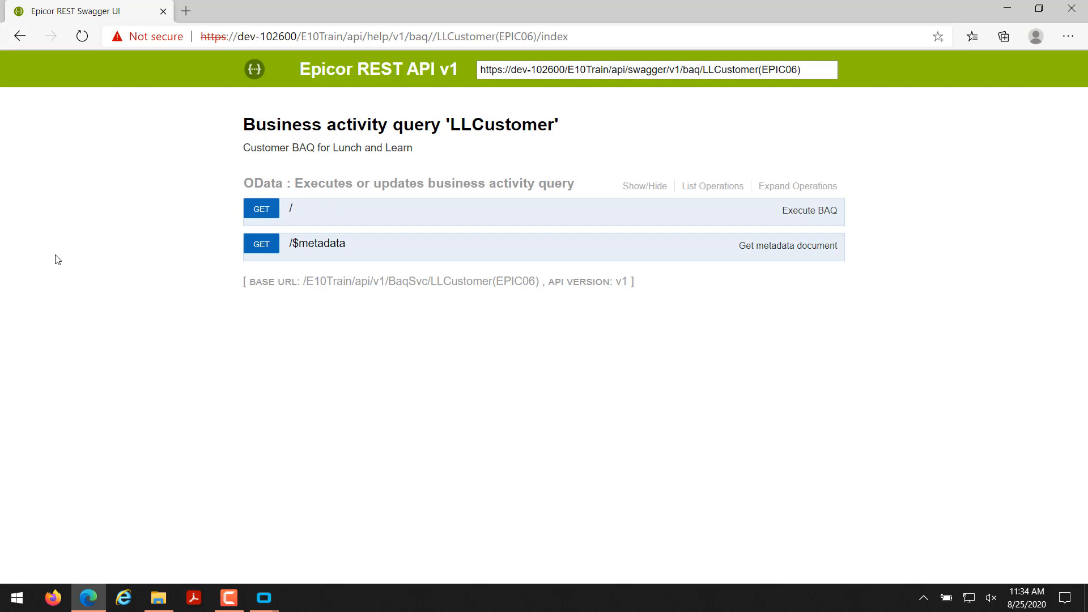
mouse_move(346, 234)
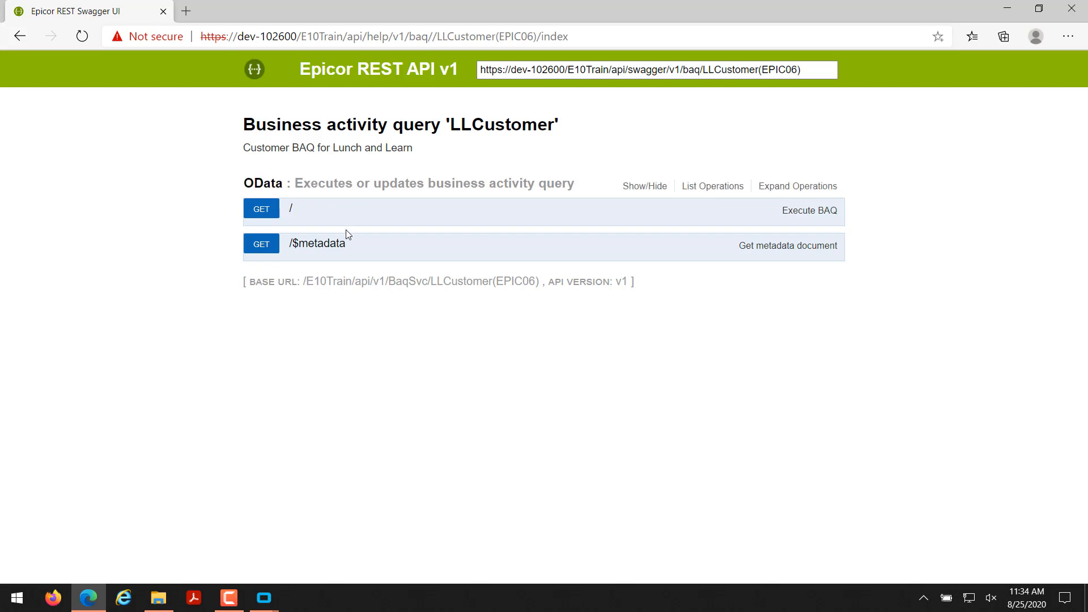
mouse_move(303, 218)
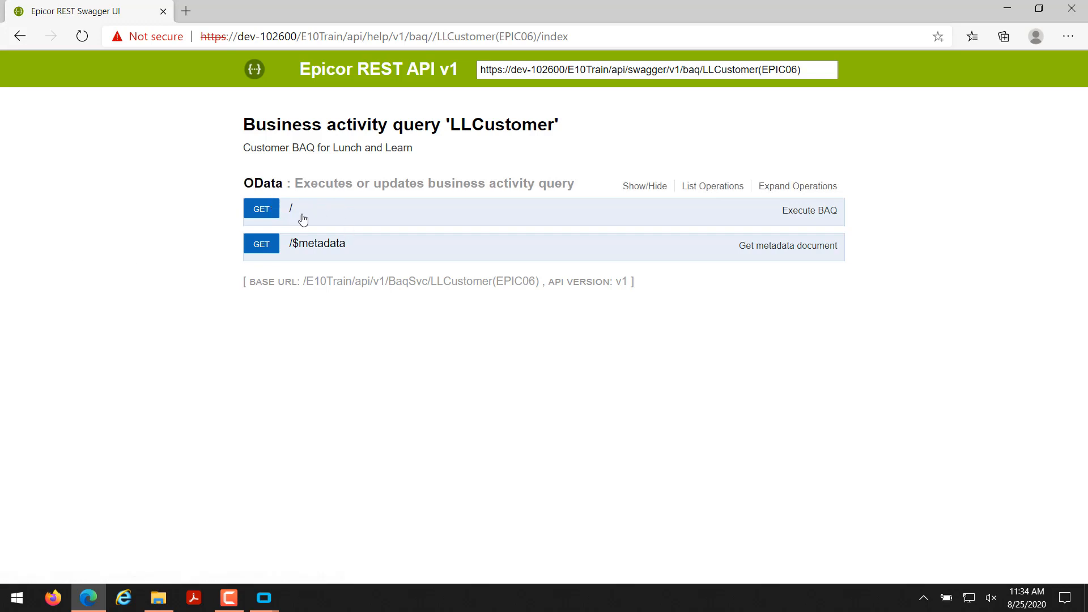
mouse_move(798, 222)
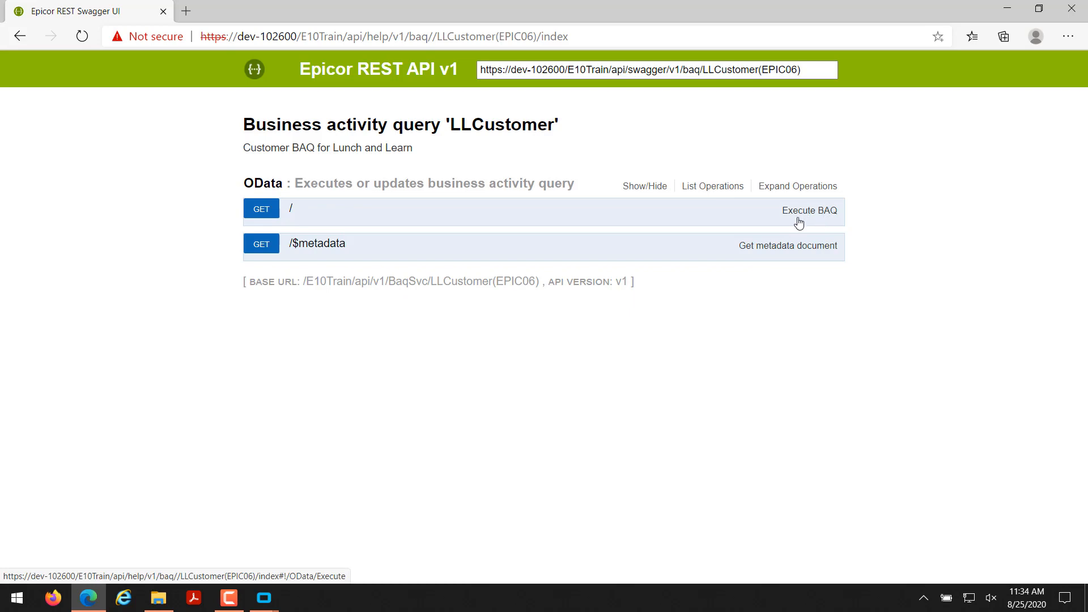
Step: Expand GET Execute BAQ and scroll to its OData parameters table
left_click(808, 210)
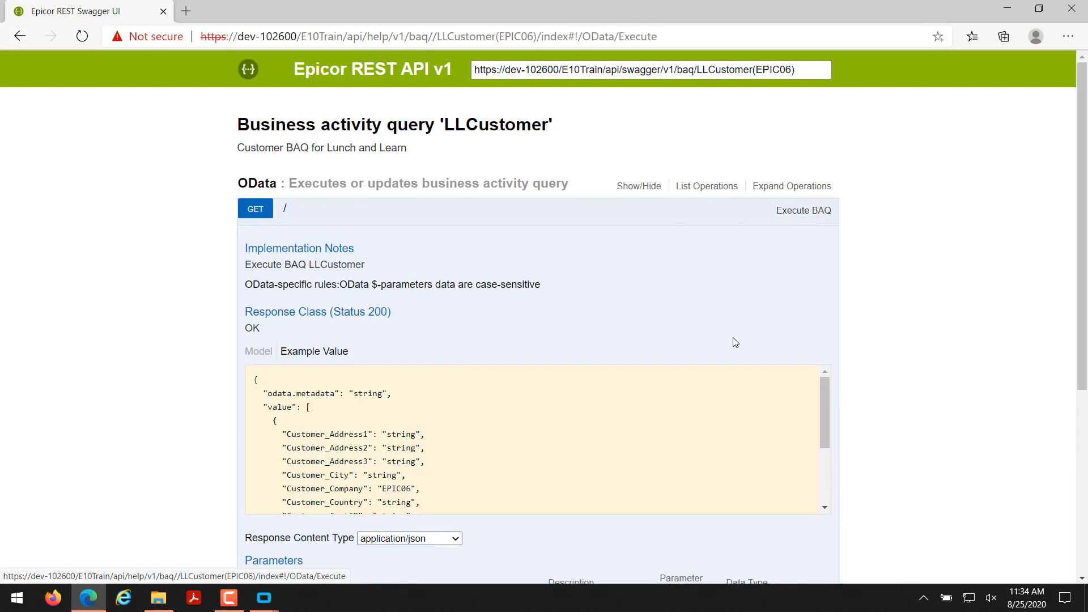
scroll("down", 3)
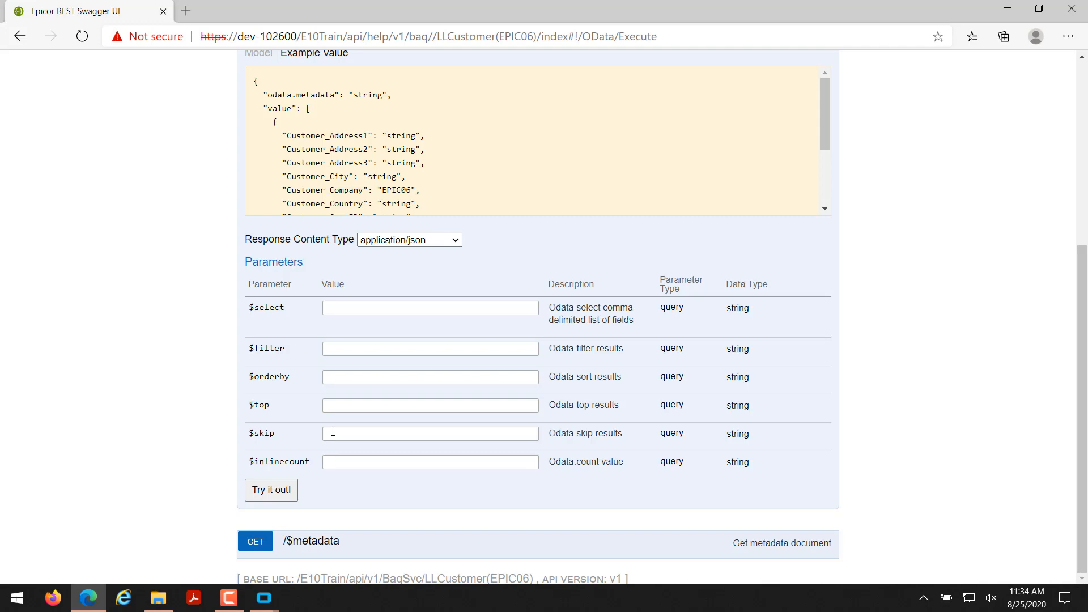
Step: Set the $top parameter to 5
left_click(428, 405)
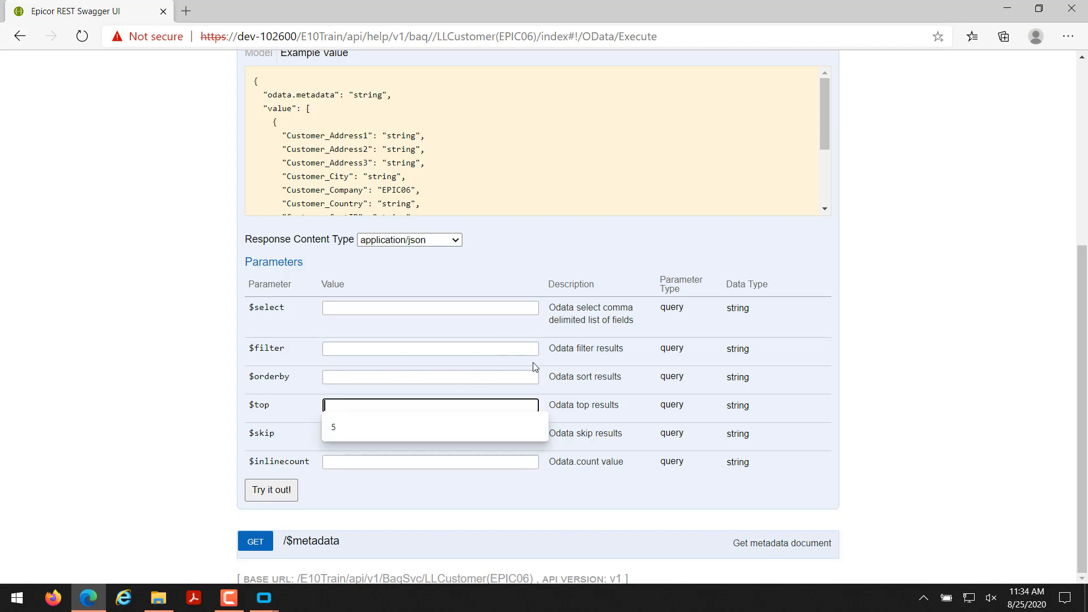
left_click(333, 427)
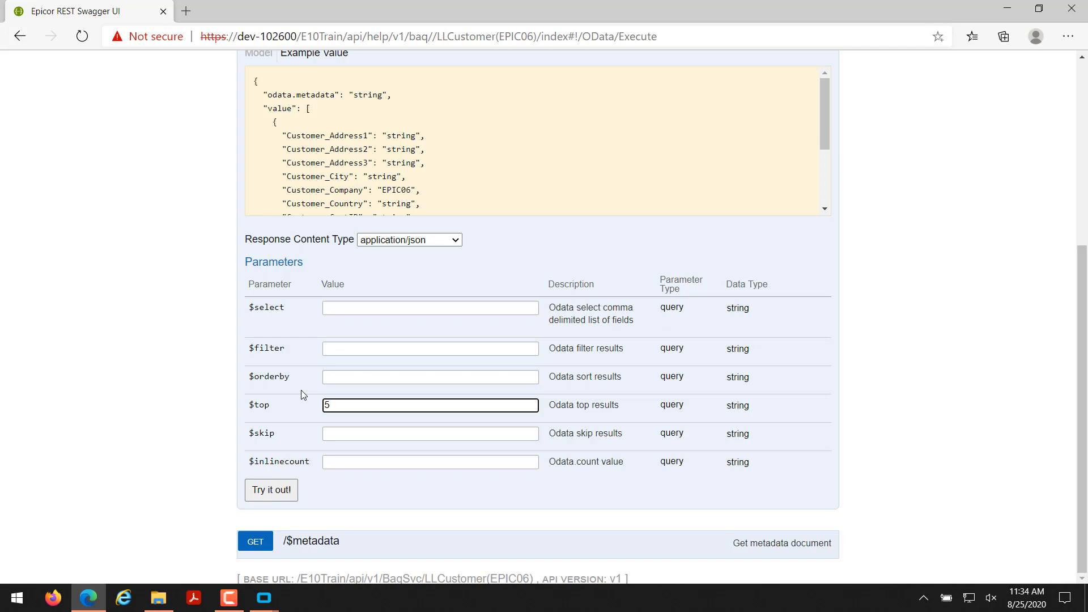
left_click(429, 405)
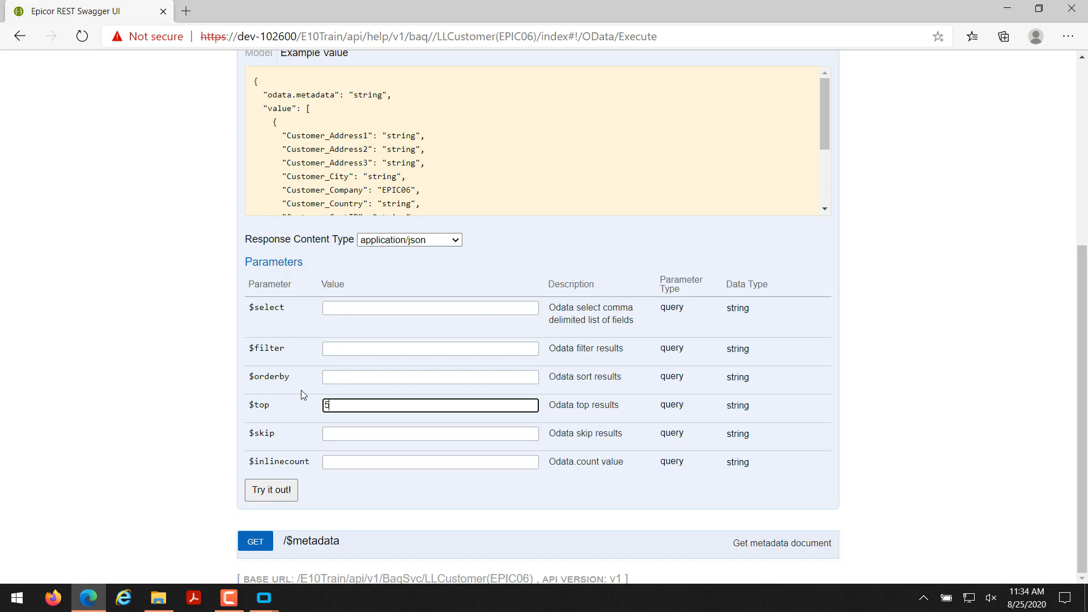
mouse_move(314, 345)
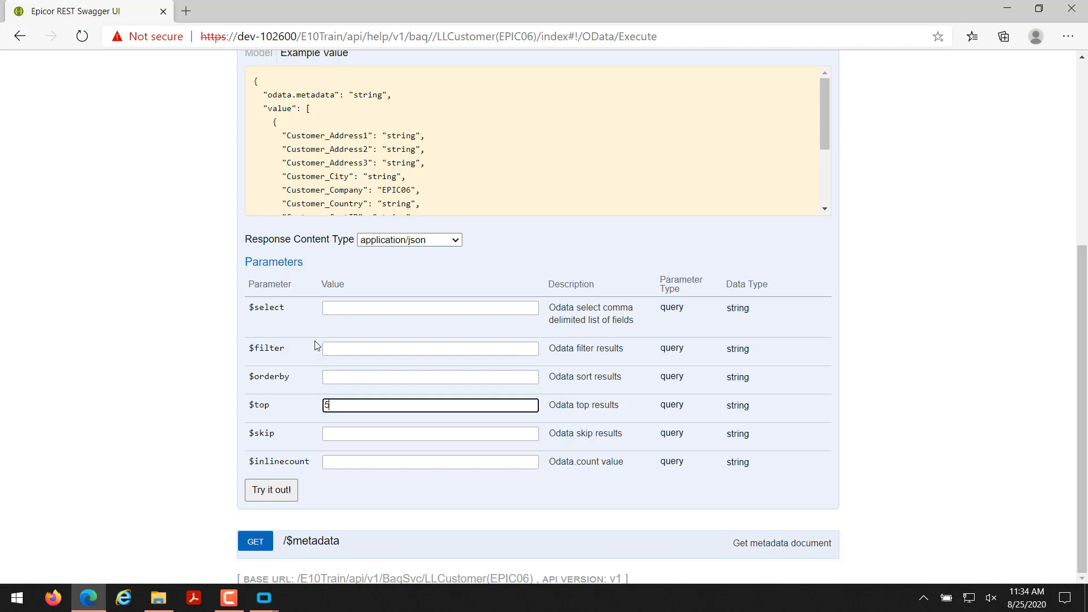
Step: Try a $filter of Company eq 'EPIC06, then select the Swagger service URL
left_click(430, 348)
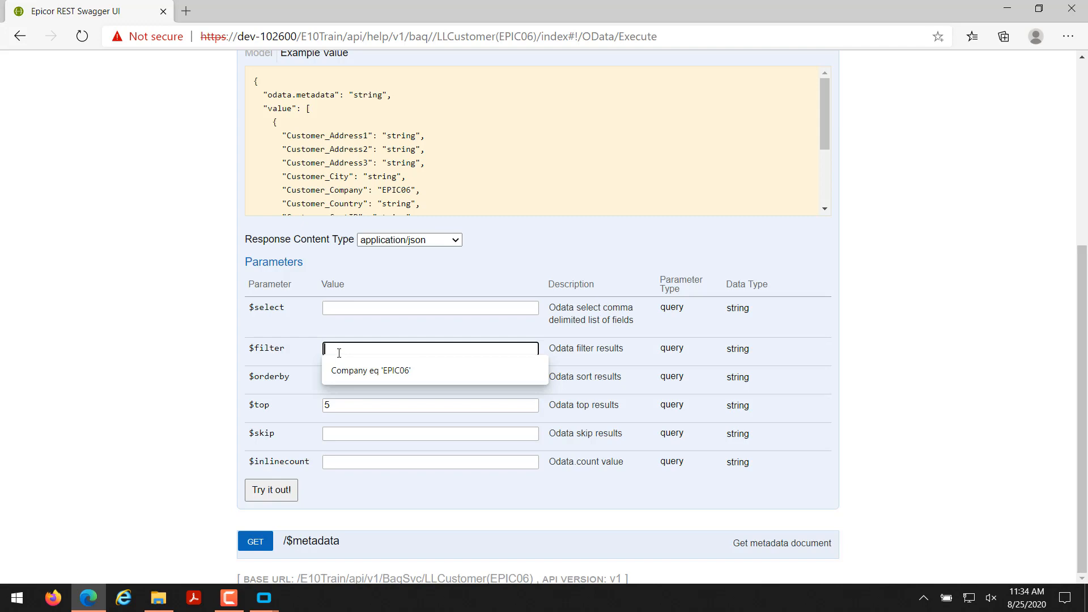
type("Company eq")
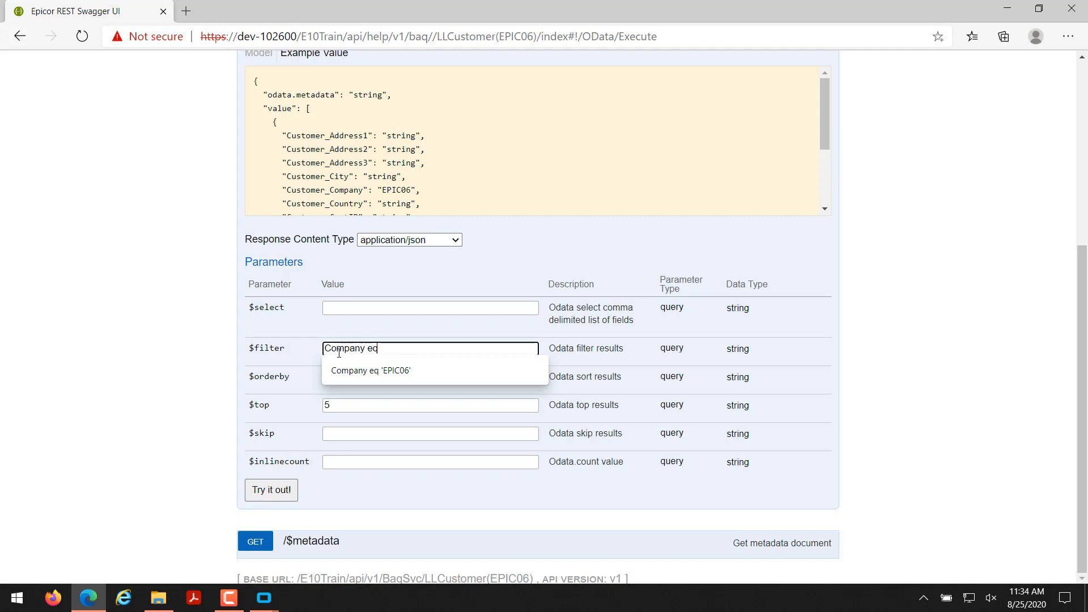
type("'EPIC06")
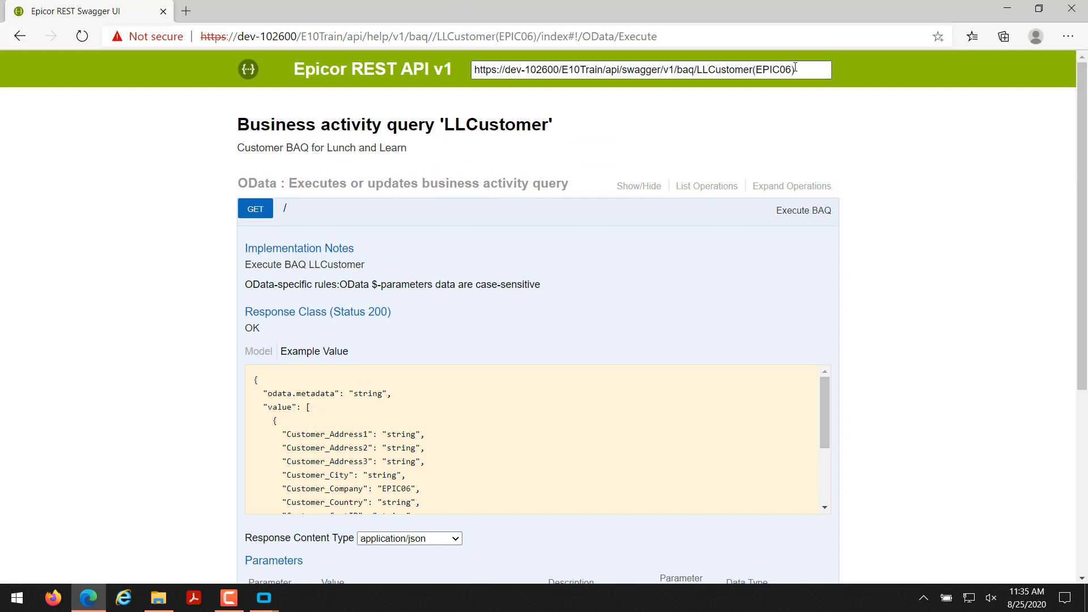
triple_click(625, 69)
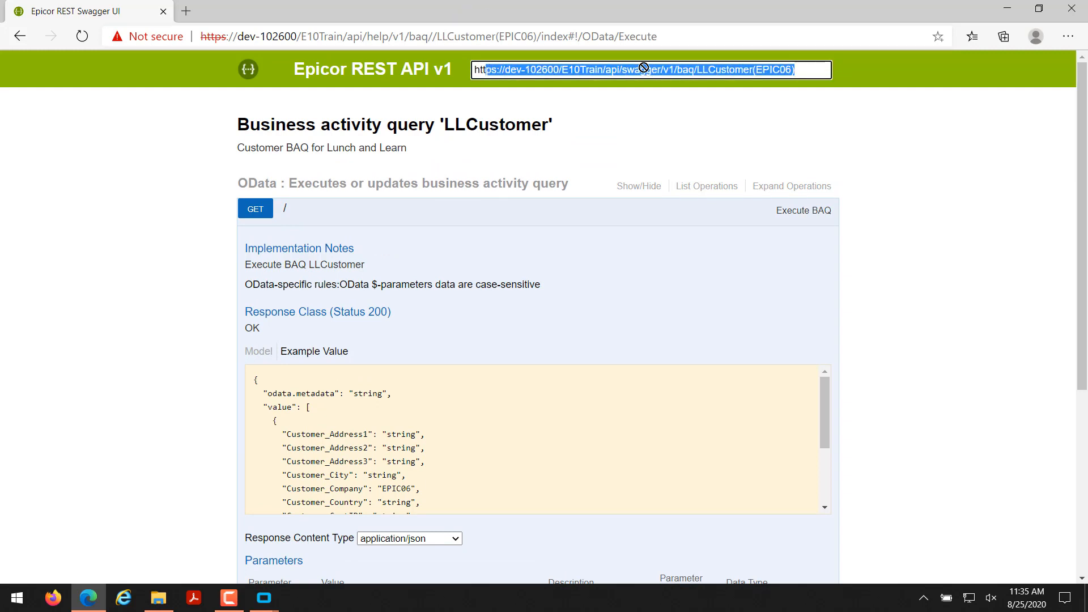
scroll("down", 3)
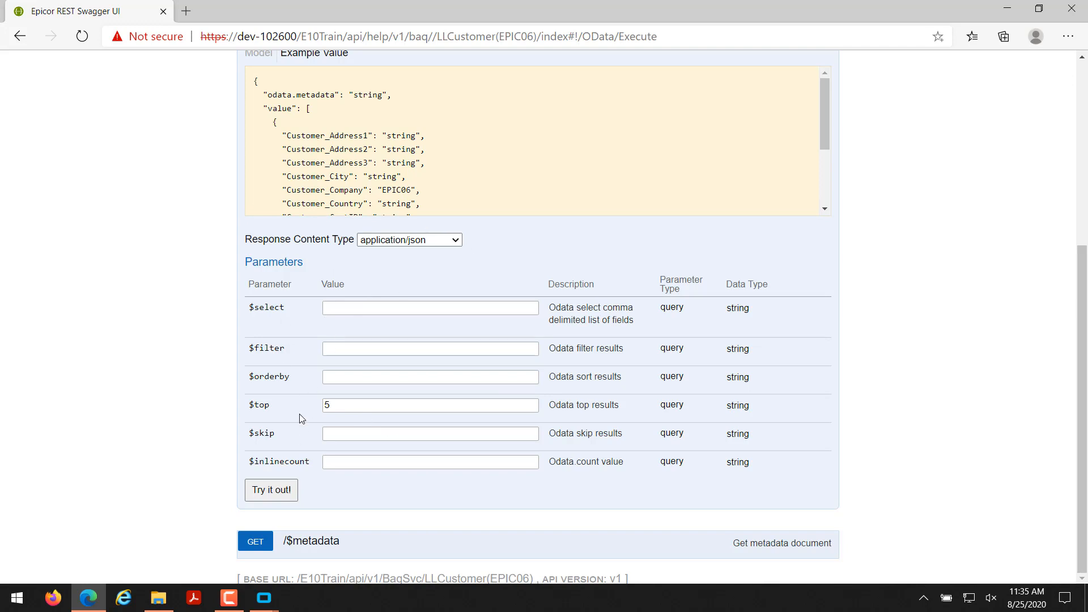
left_click(271, 489)
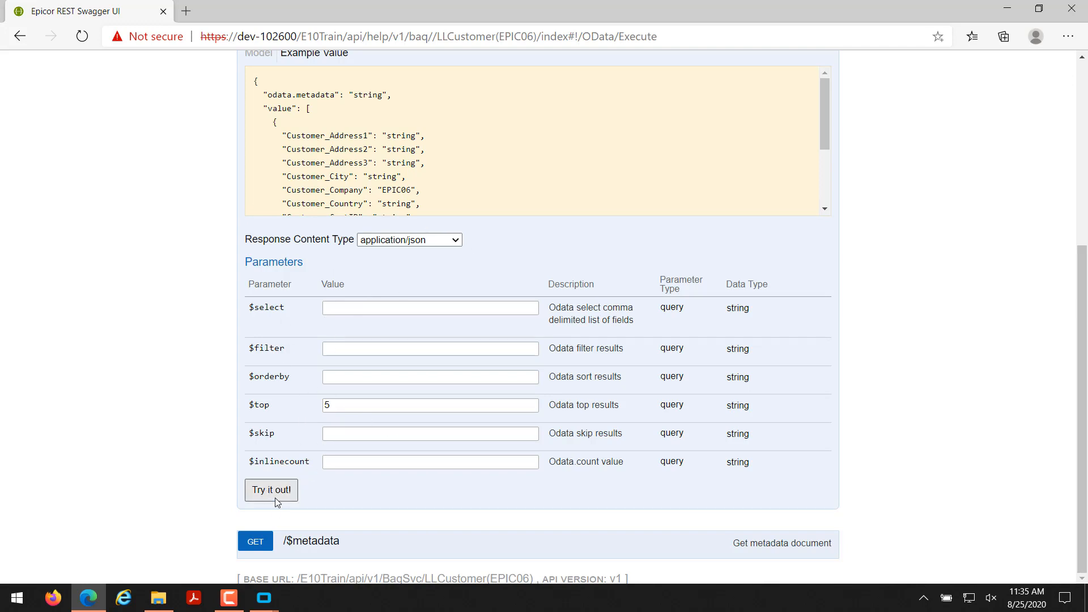
left_click(271, 489)
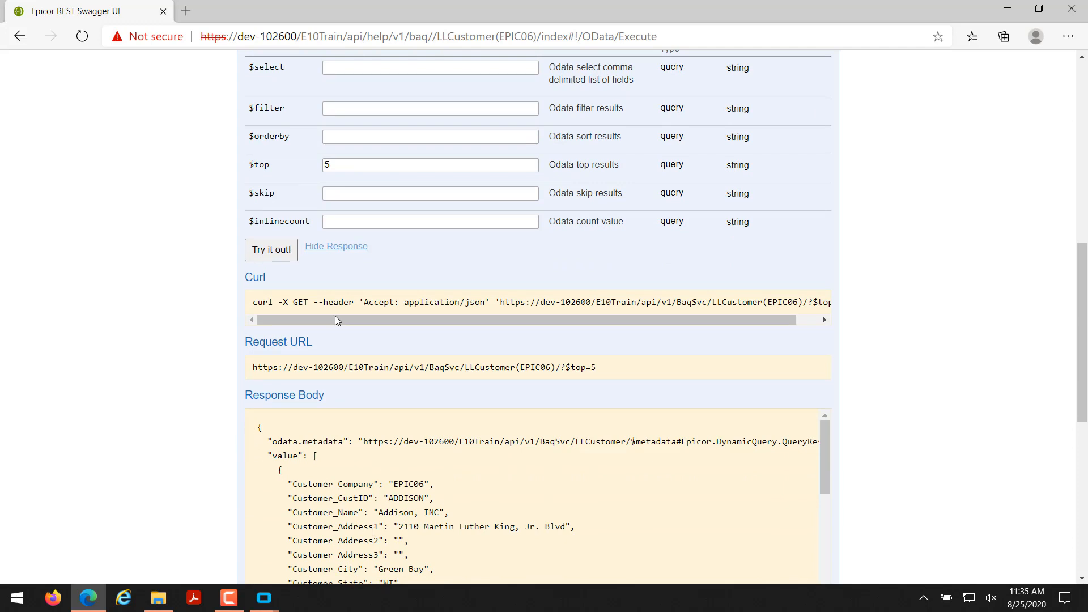
double_click(263, 302)
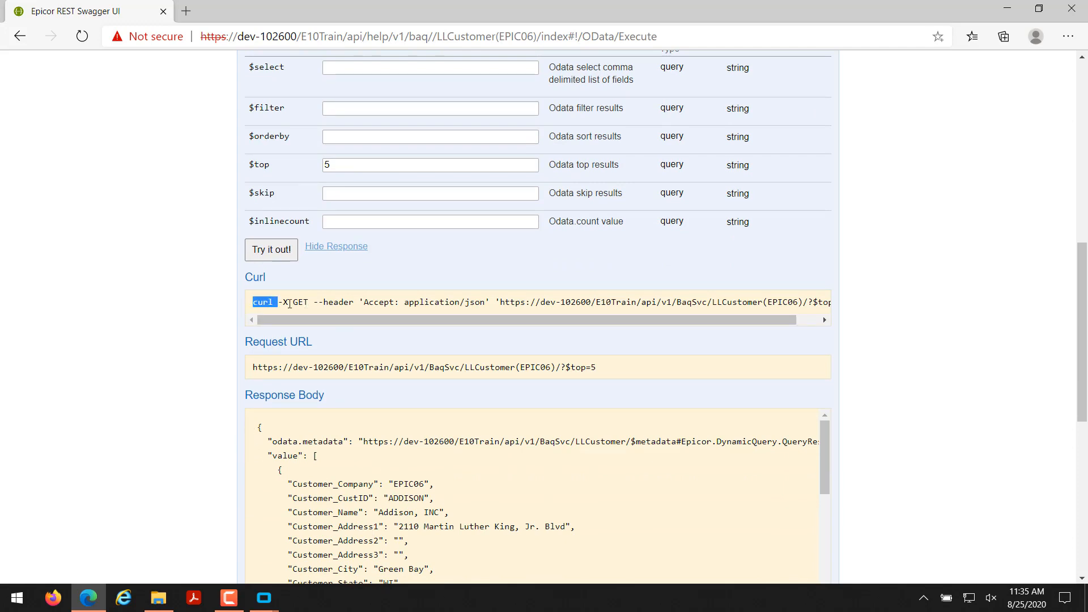
left_click_drag(262, 302, 367, 302)
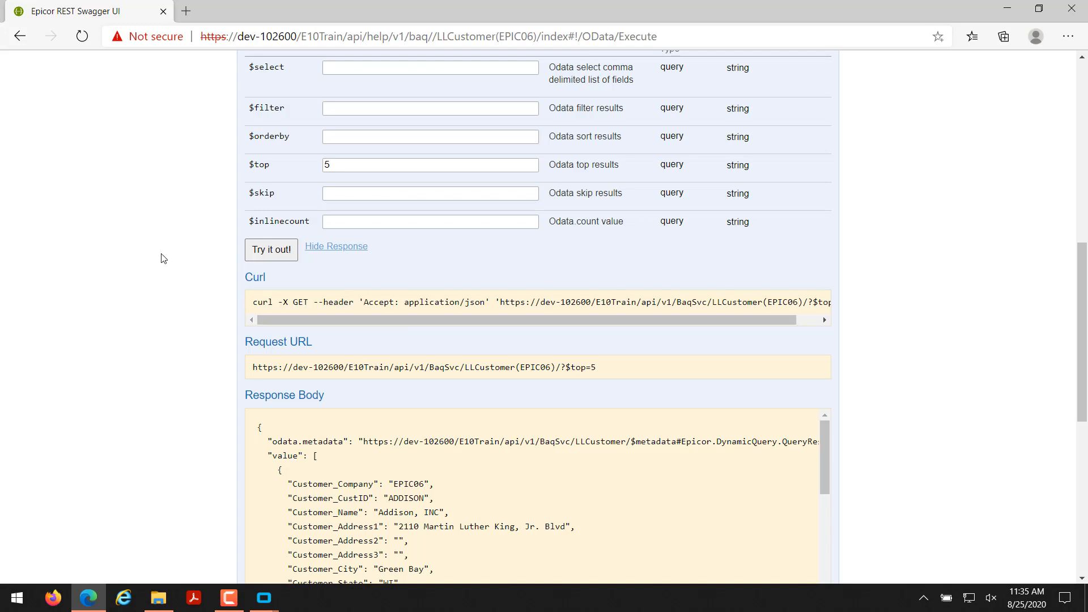
mouse_move(315, 314)
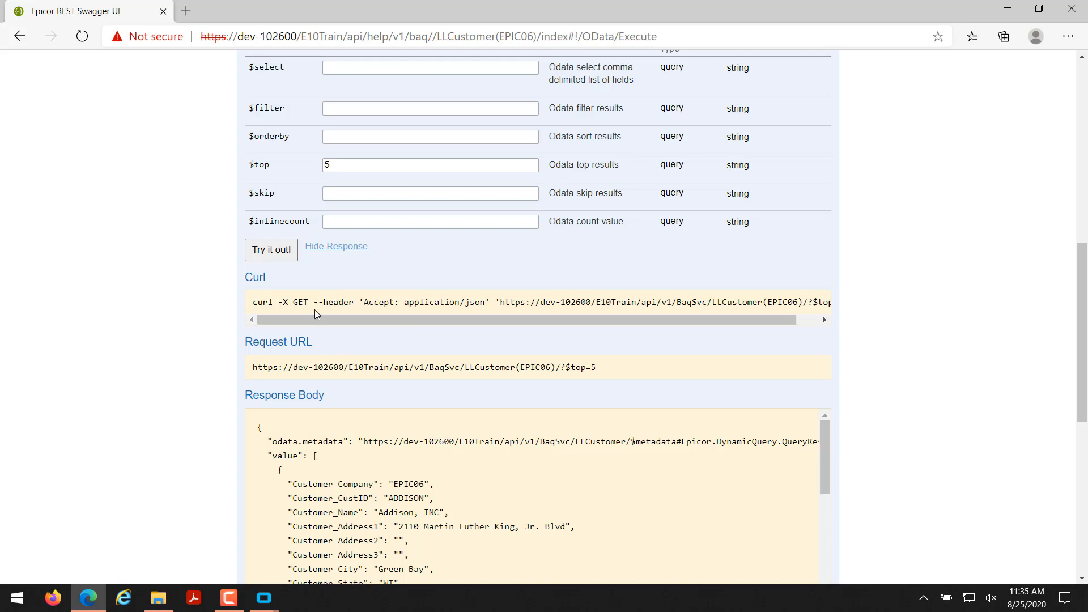
mouse_move(491, 349)
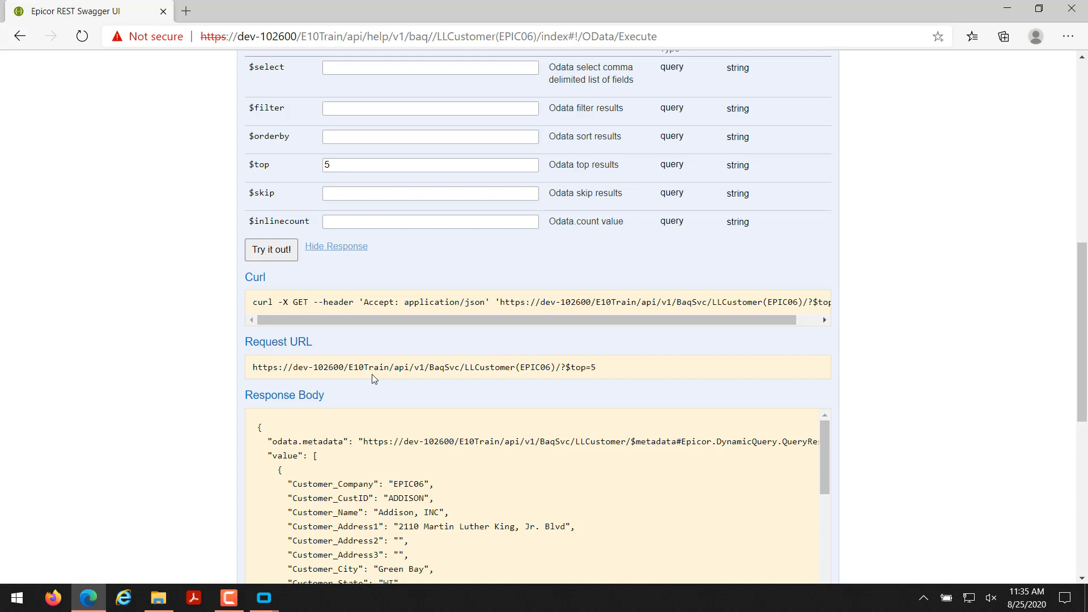
mouse_move(373, 384)
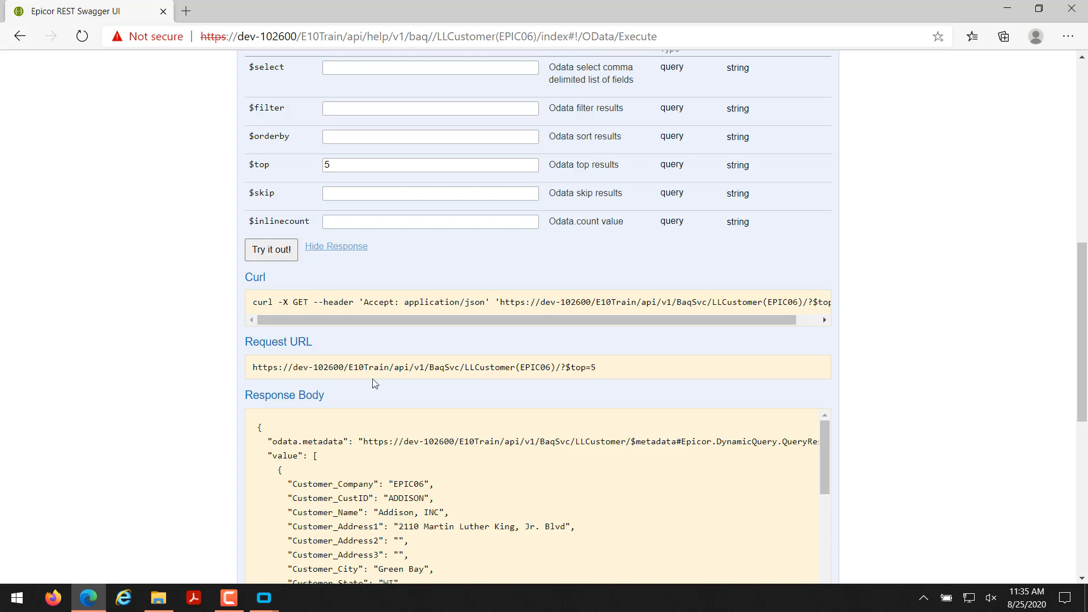
mouse_move(411, 387)
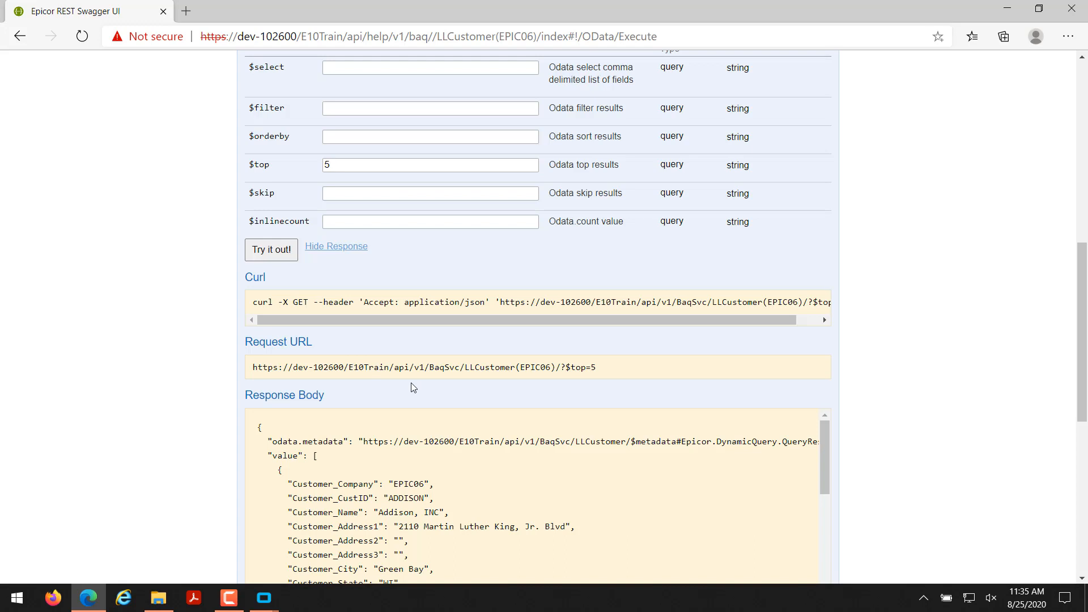
Step: Highlight BaqSvc and LLCustomer within the Request URL while explaining it
scroll("down", 3)
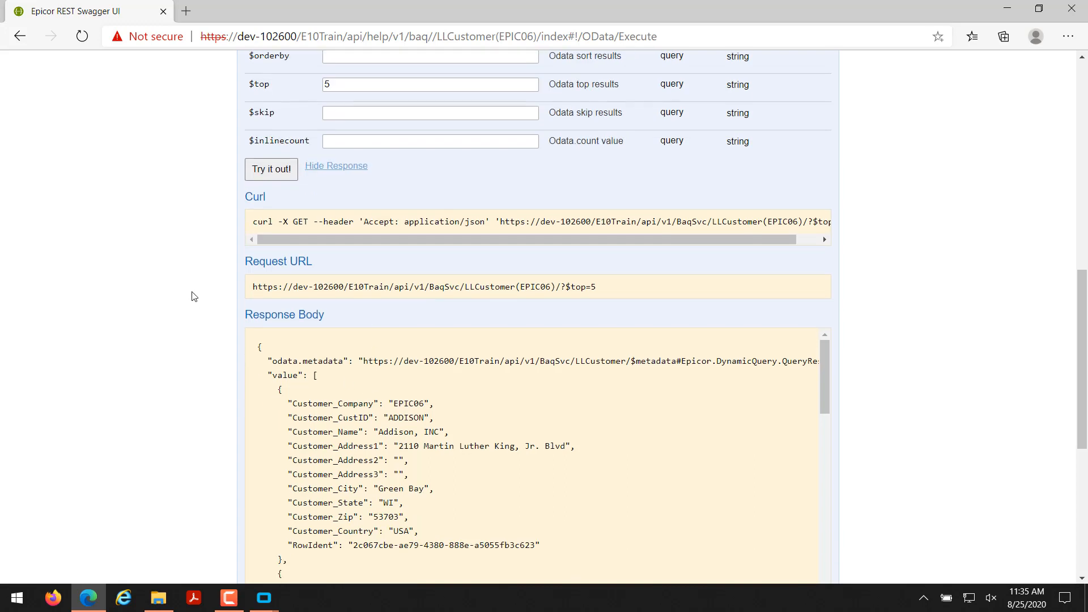
left_click_drag(450, 286, 596, 287)
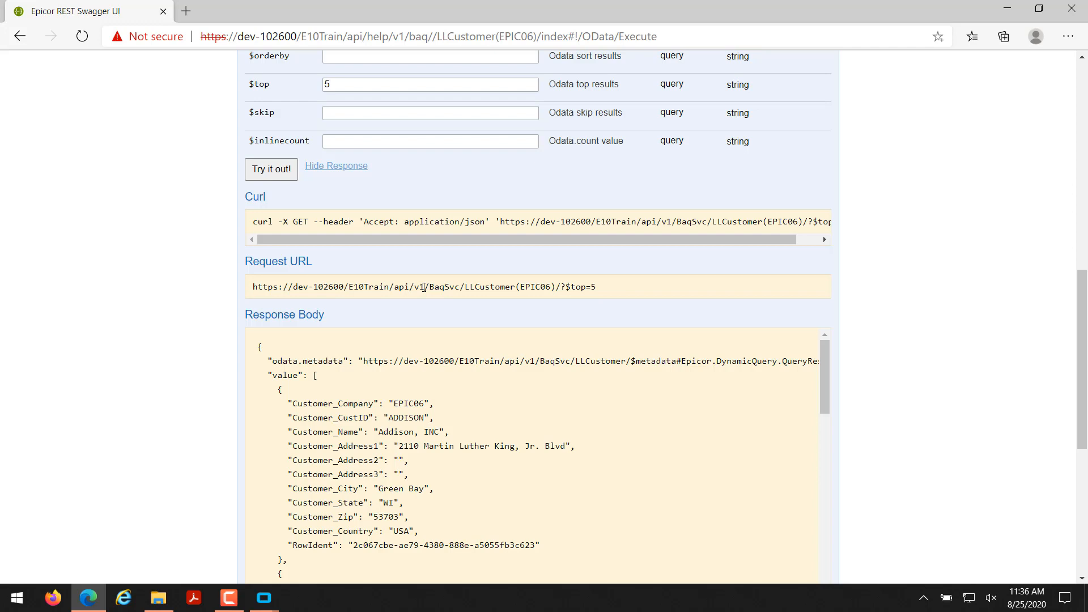
double_click(421, 286)
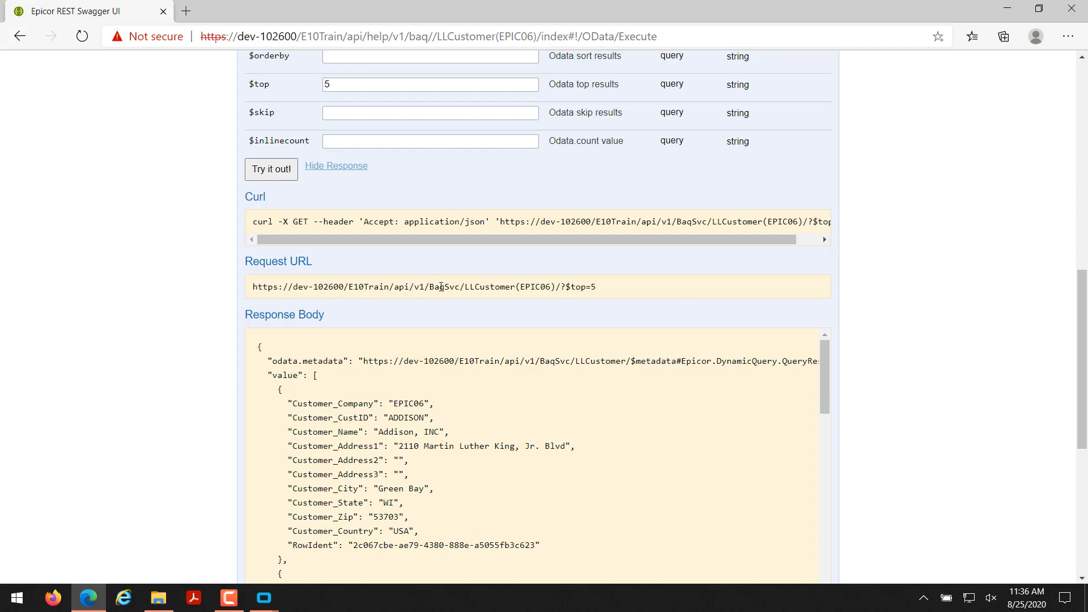
double_click(442, 287)
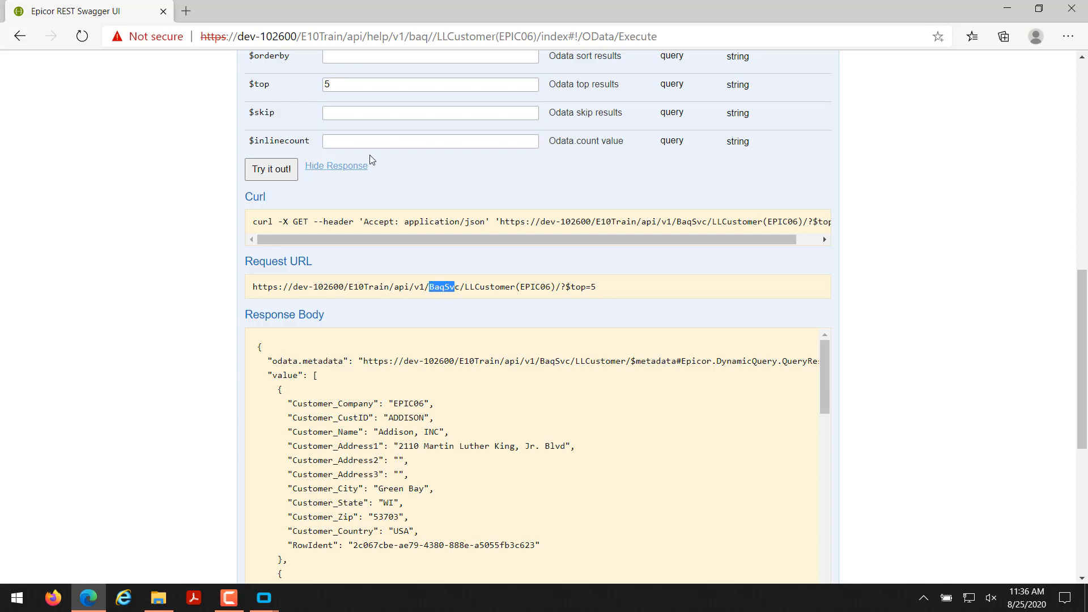
mouse_move(489, 288)
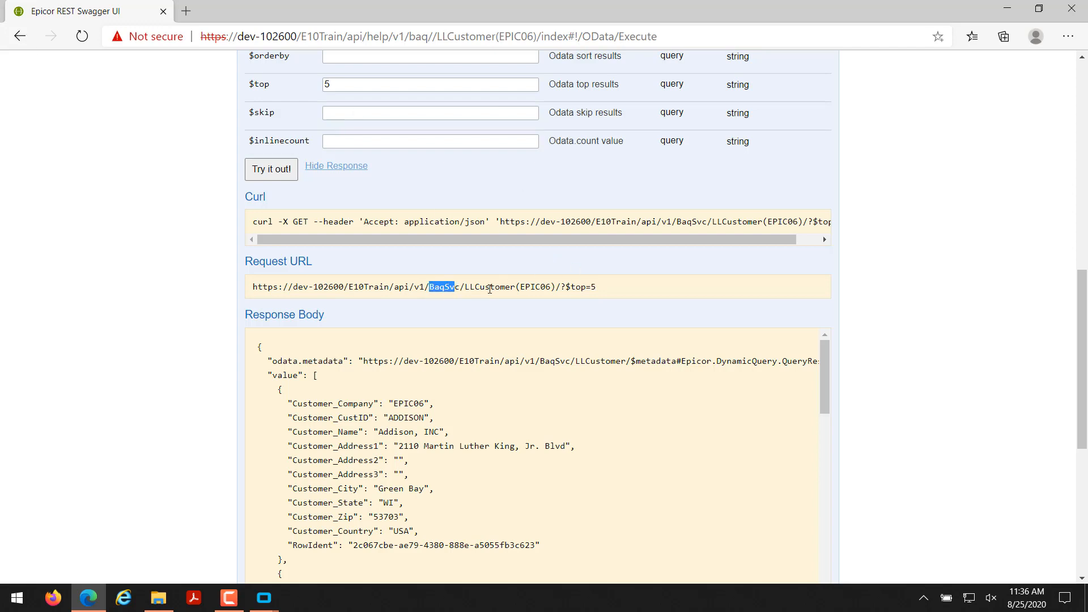
double_click(491, 287)
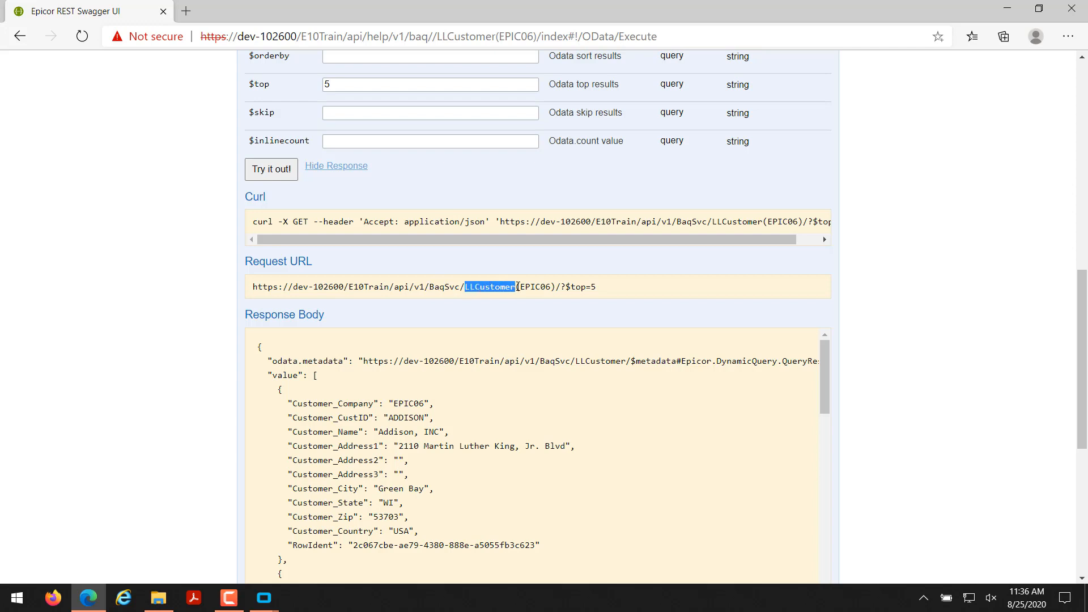
Step: Highlight further parts of the Request URL, then scroll down the results
left_click(516, 286)
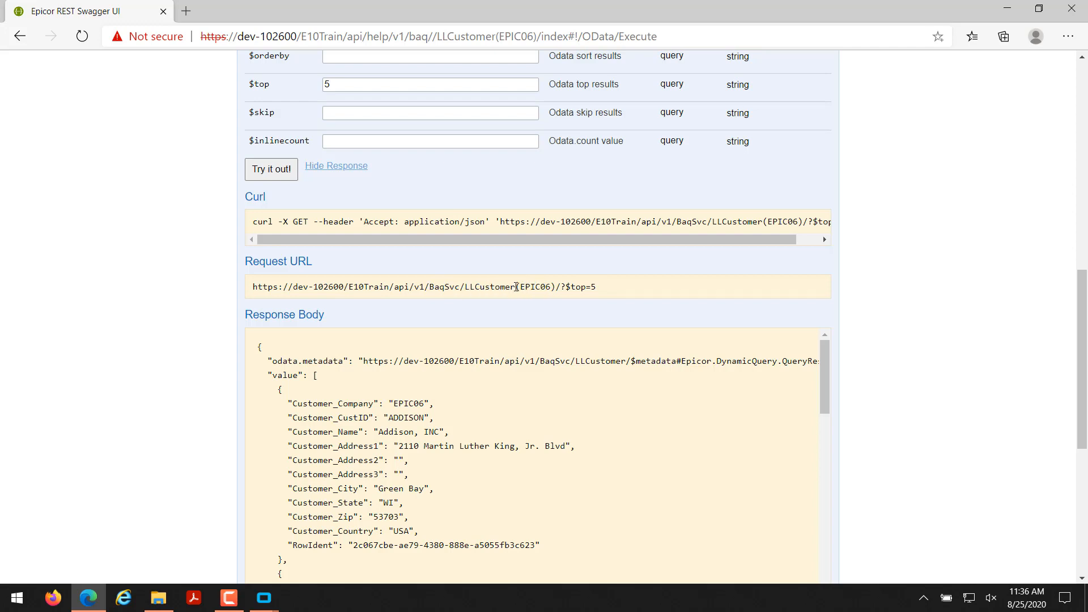
double_click(535, 286)
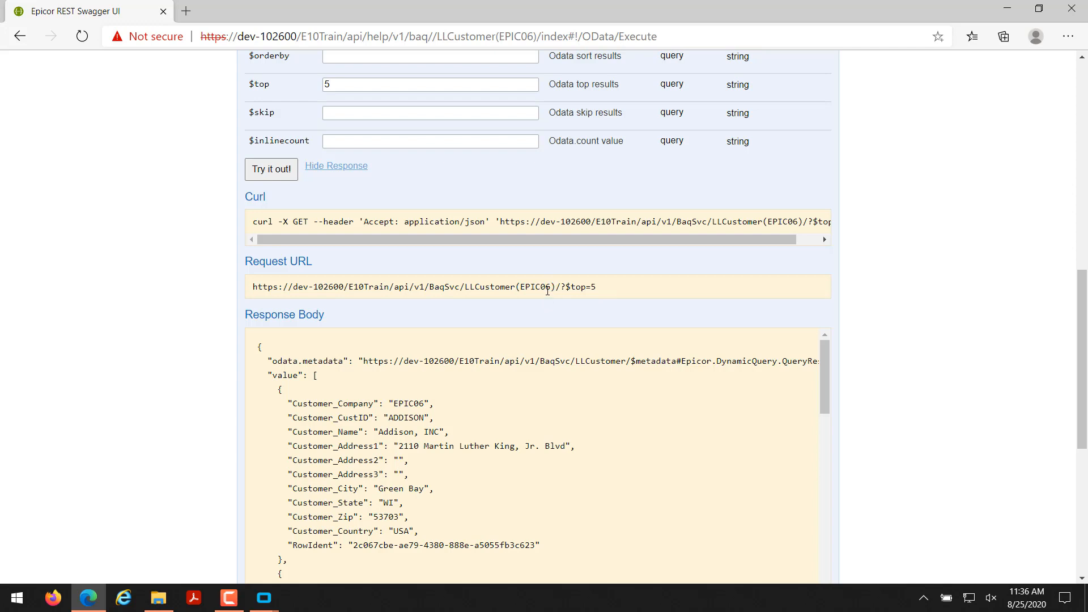
double_click(593, 287)
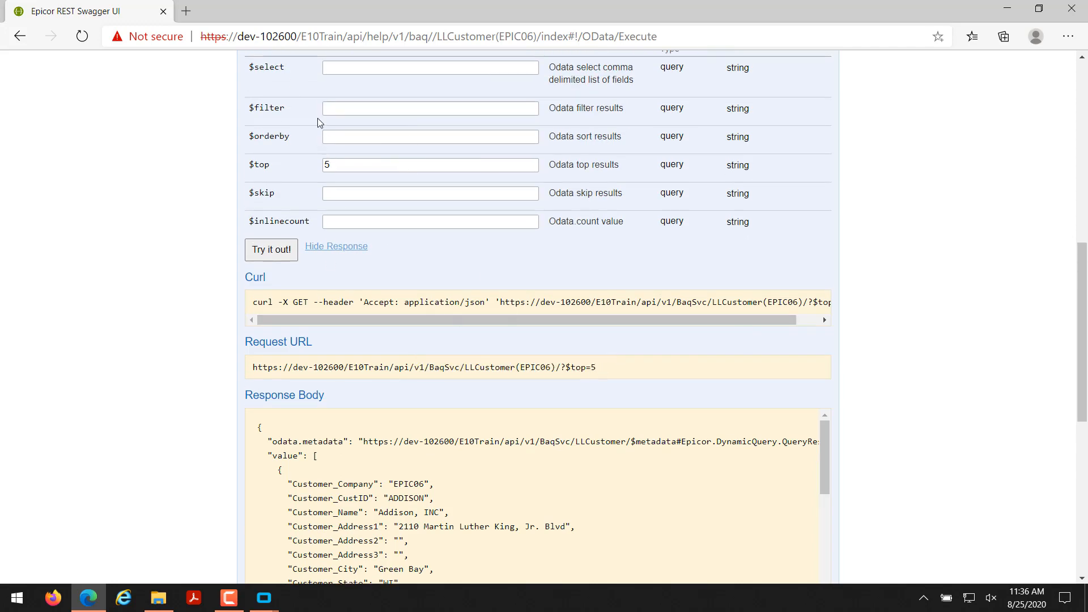
mouse_move(770, 386)
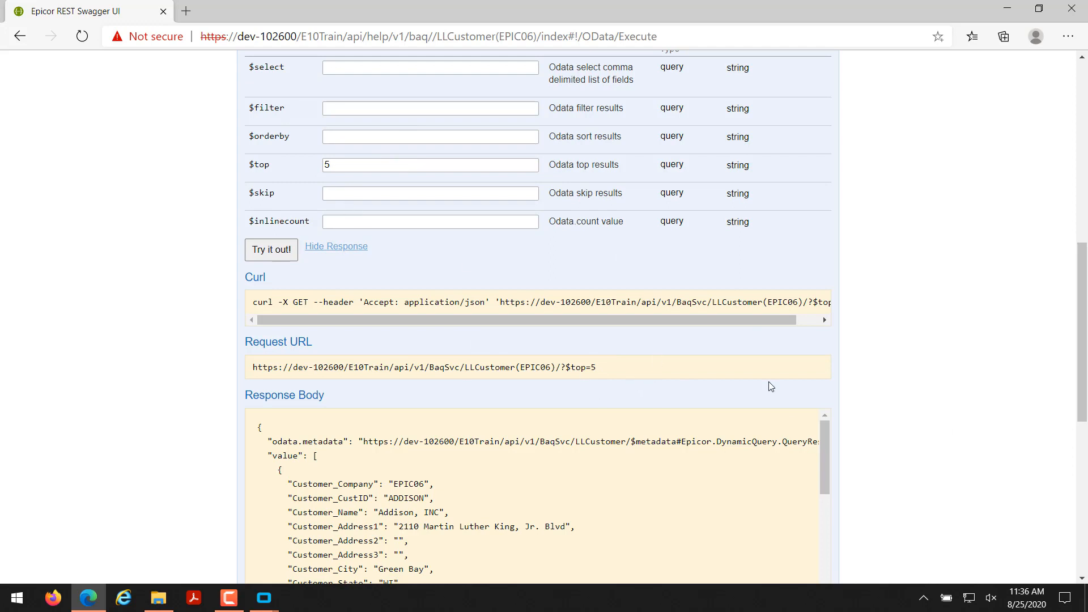
scroll("down", 3)
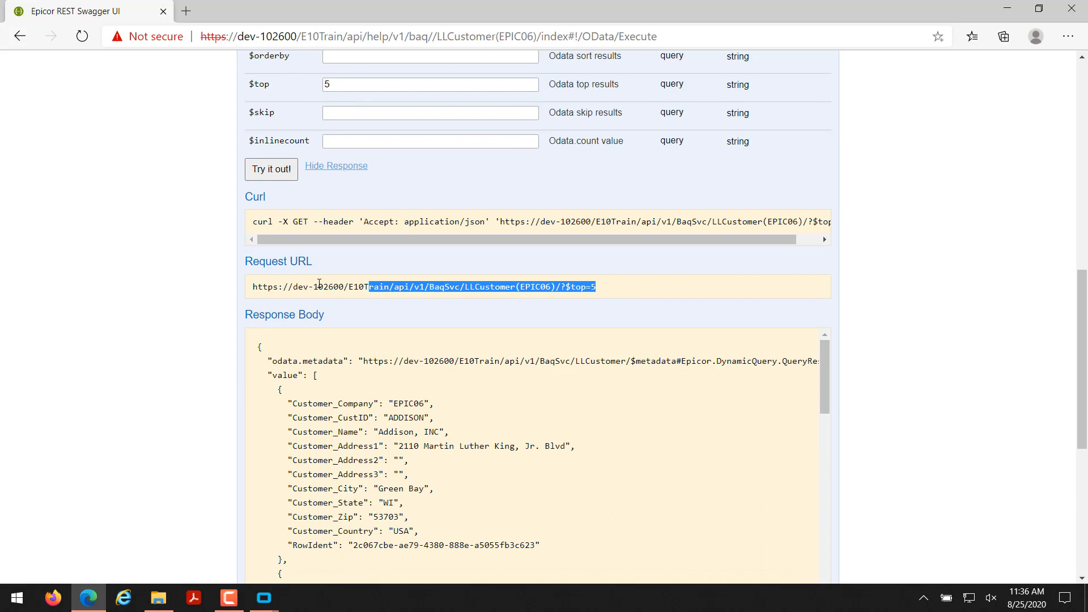
scroll("down", 3)
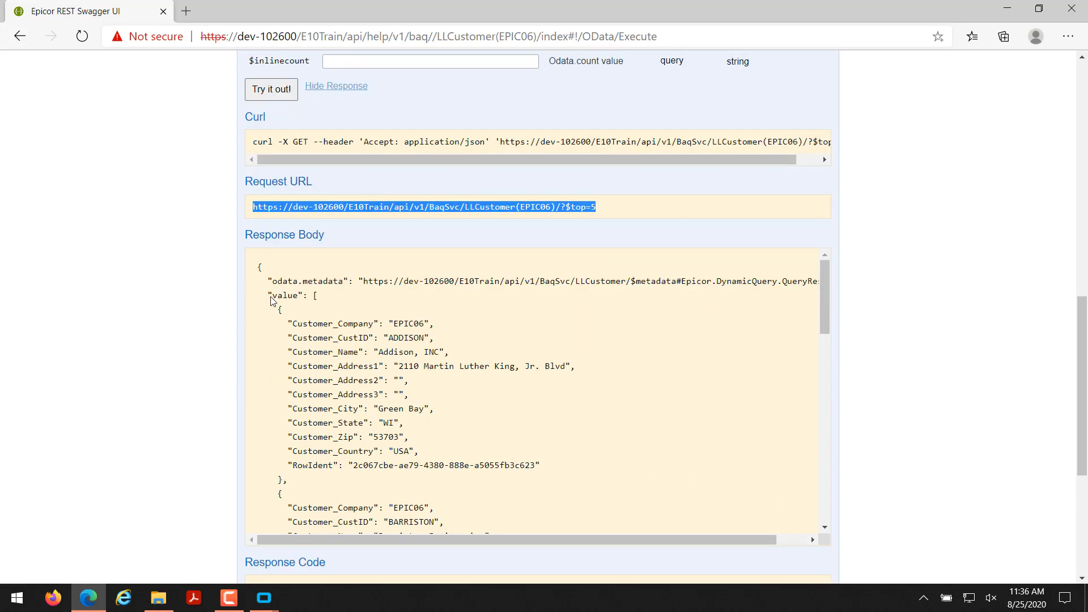
mouse_move(368, 309)
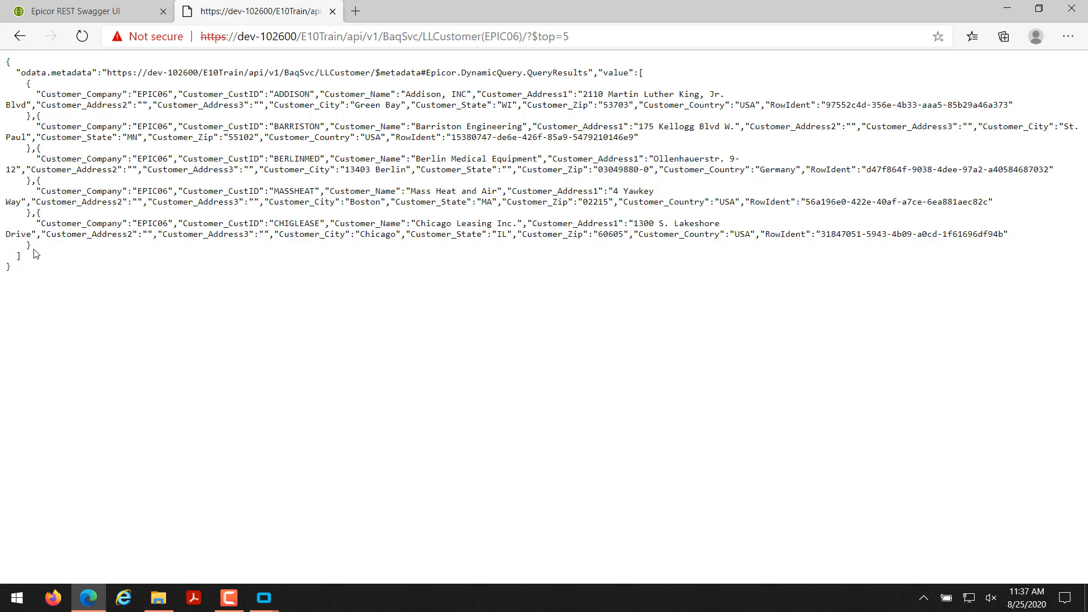
mouse_move(50, 268)
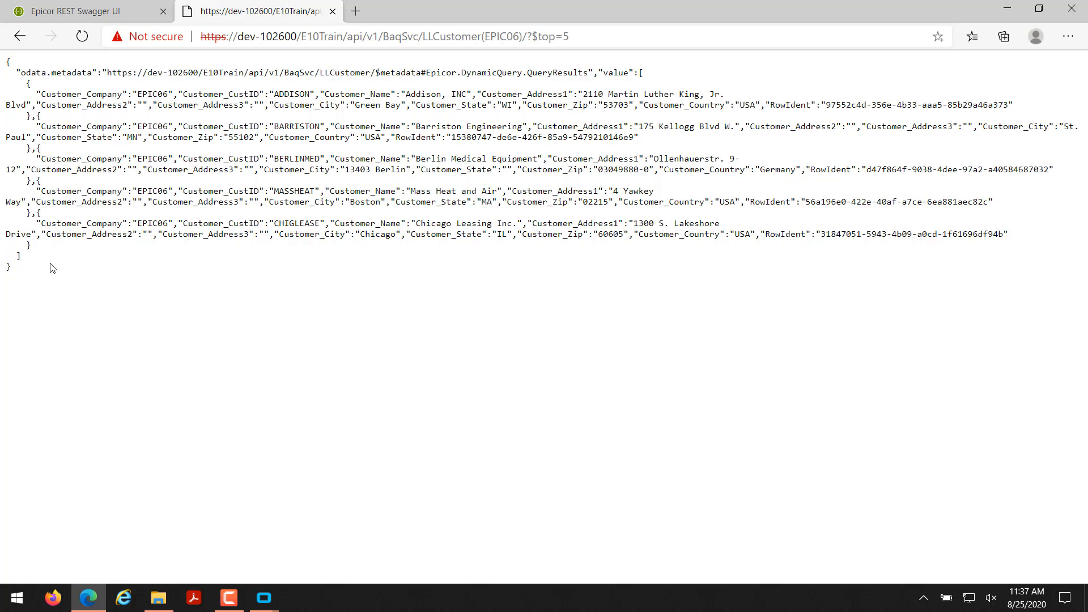
mouse_move(957, 257)
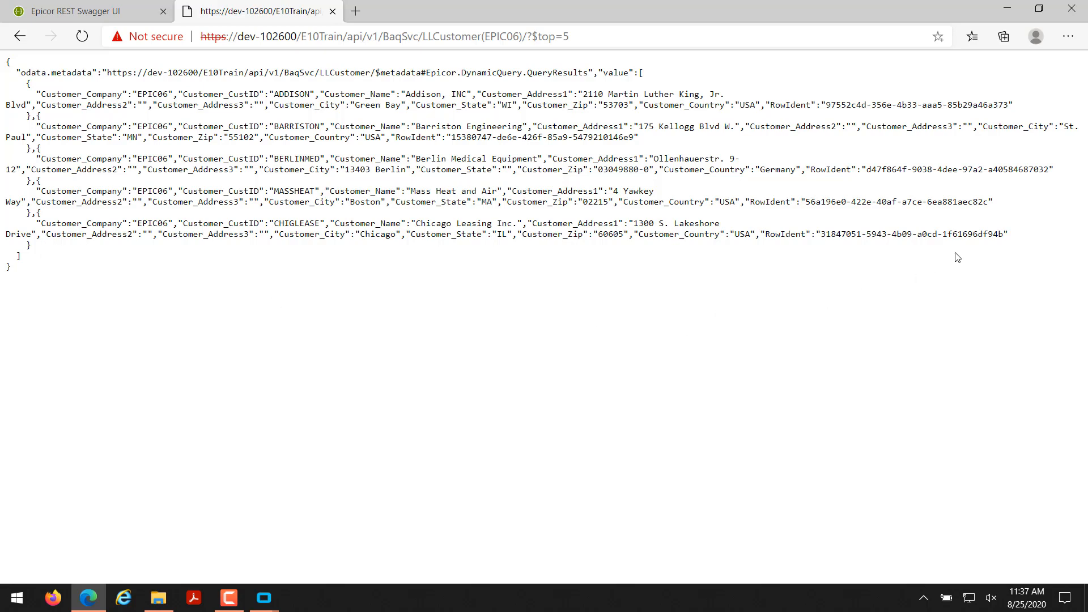
mouse_move(933, 197)
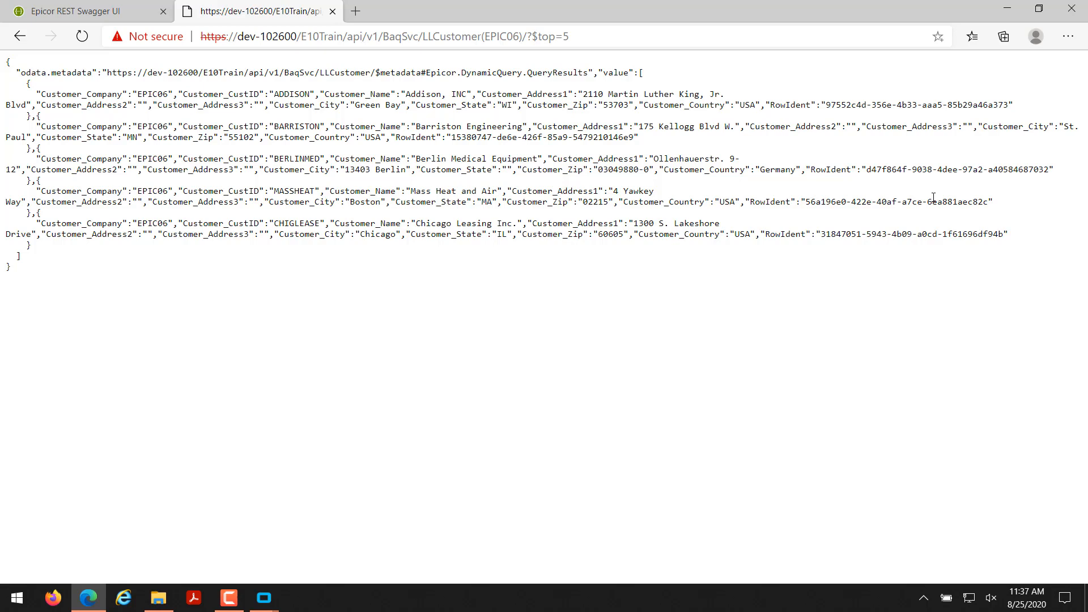
mouse_move(779, 223)
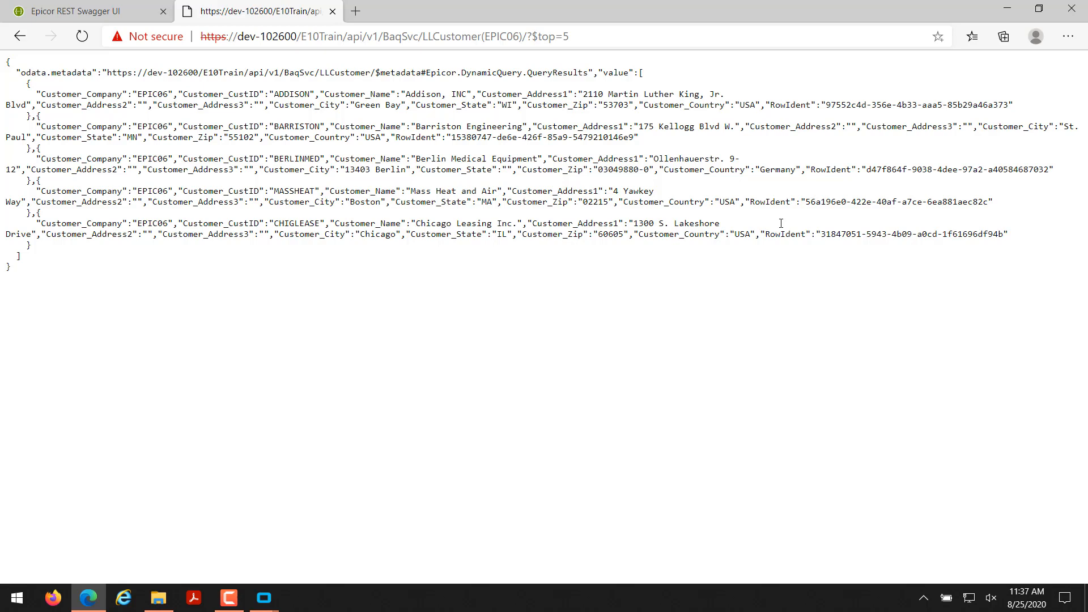
mouse_move(67, 226)
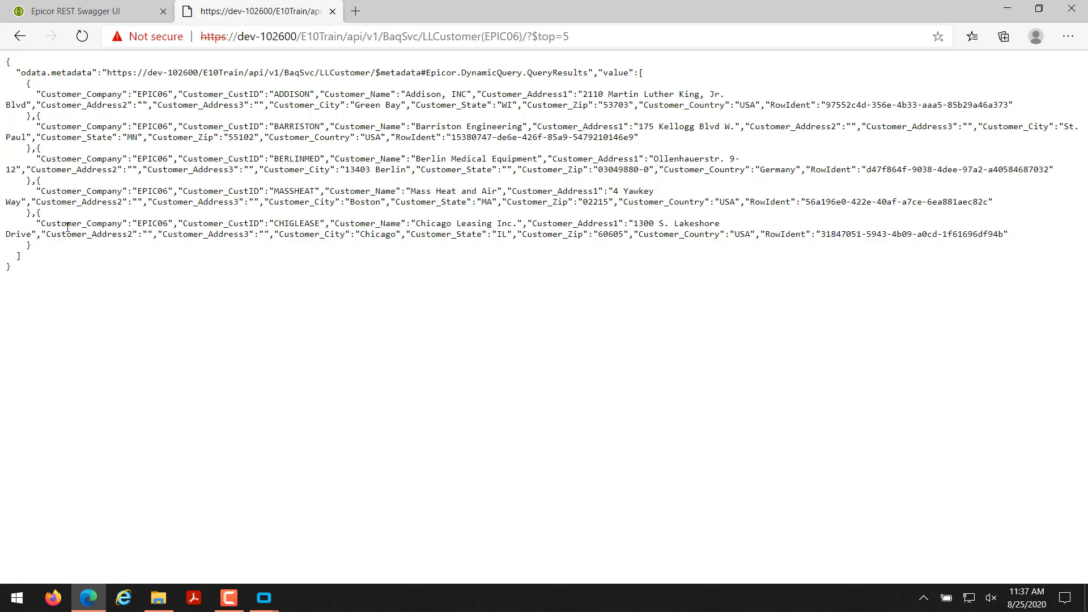
Step: Highlight the Customer_CustID field name in the JSON results
double_click(222, 223)
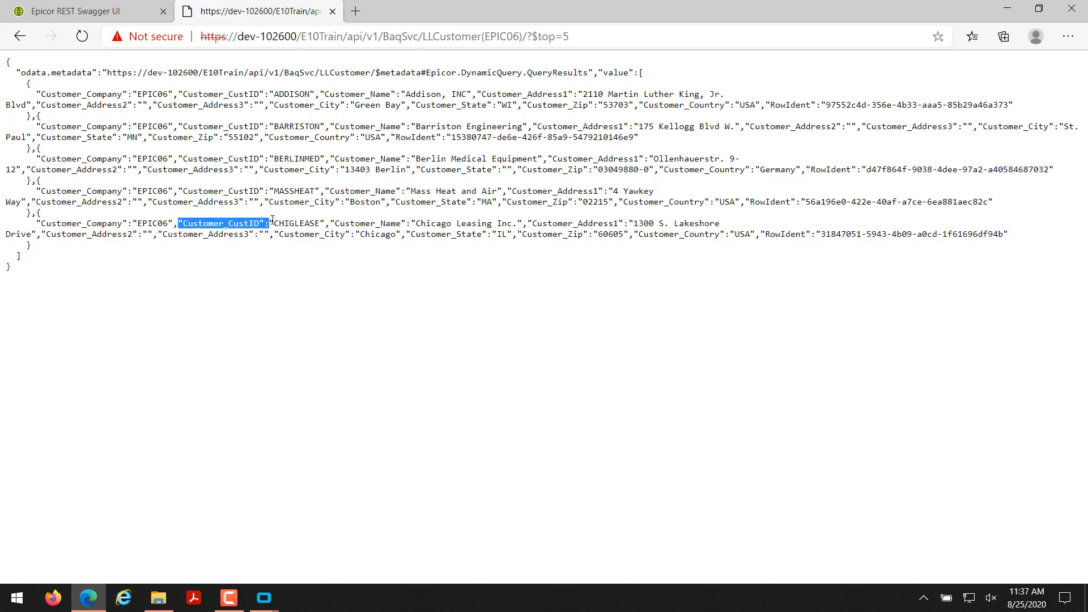
left_click(386, 214)
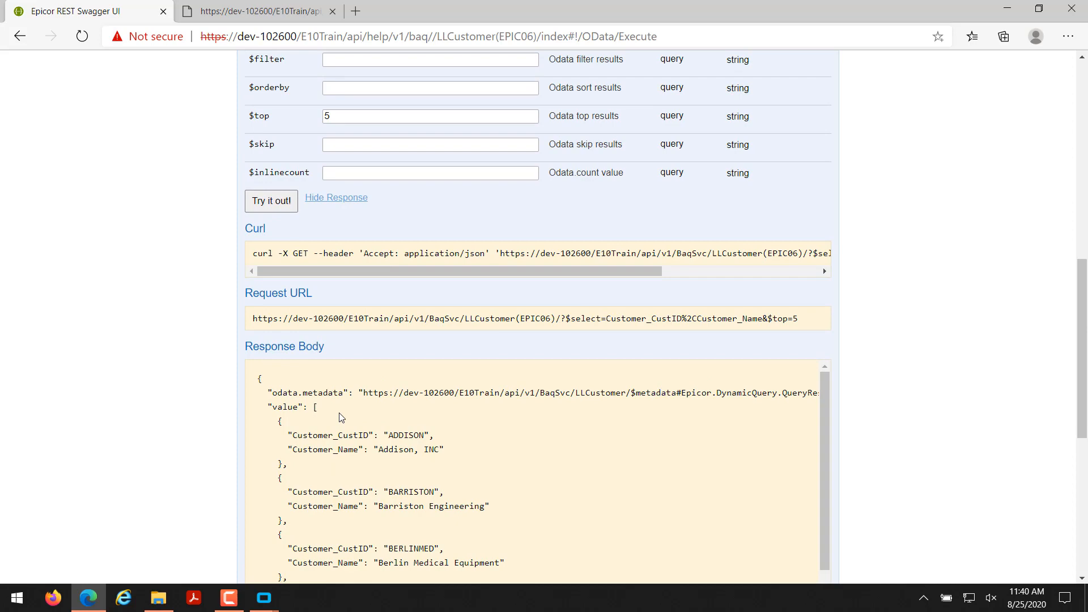
Step: Review the response body listing five customers' IDs and names
scroll("down", 3)
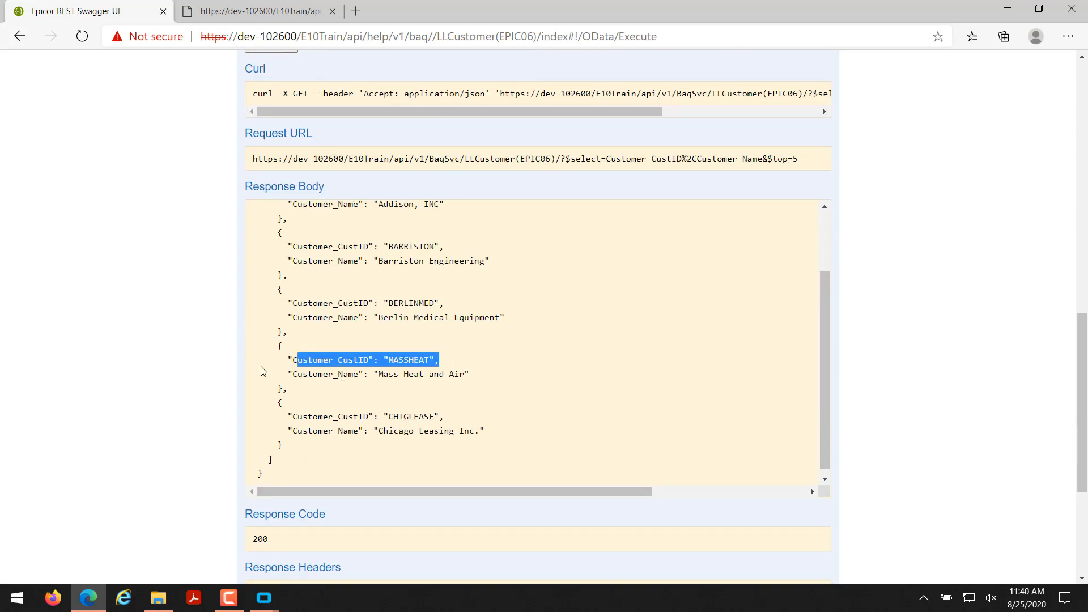
left_click(188, 356)
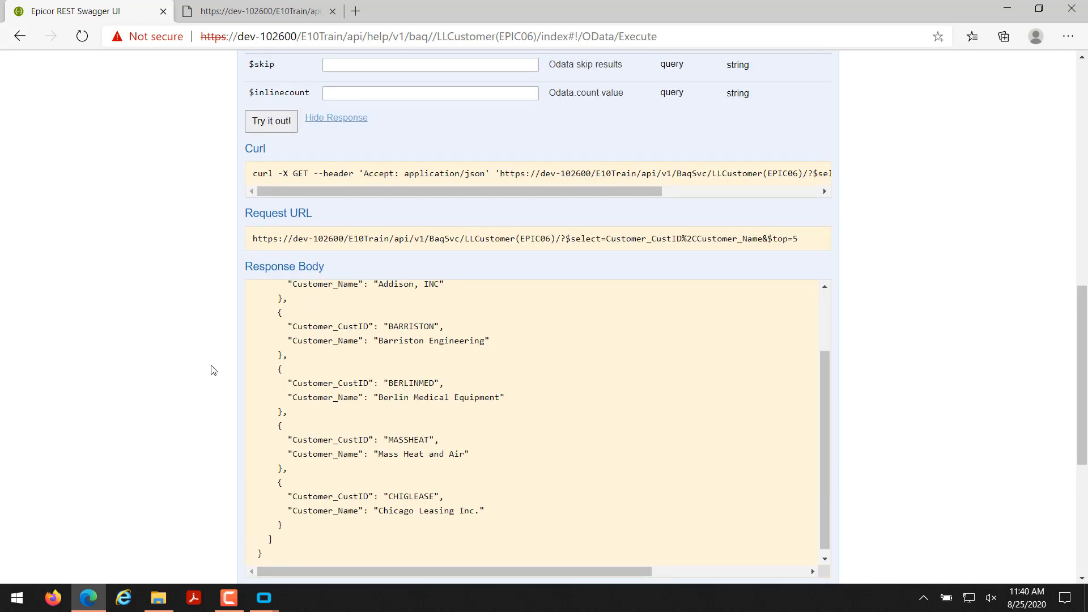
mouse_move(203, 362)
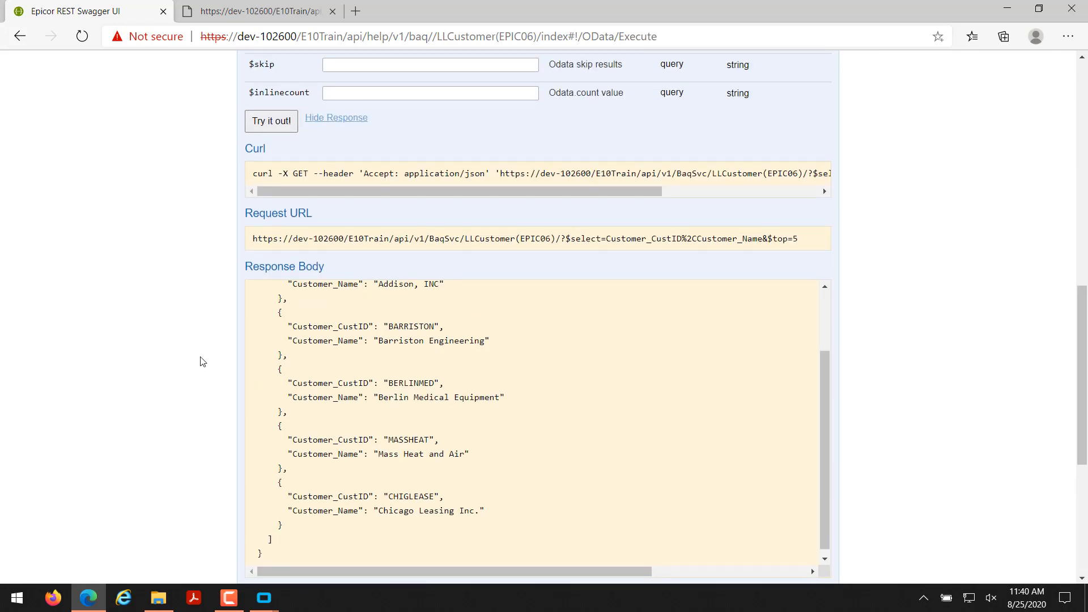